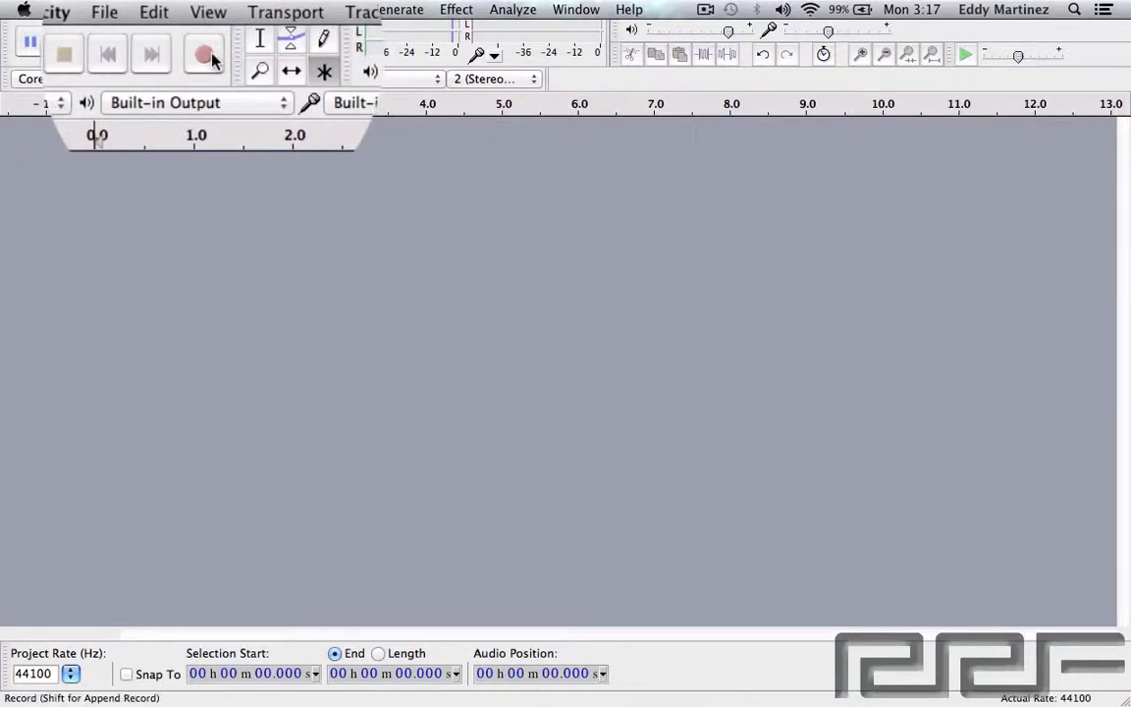
# Try several buttons along Audacity's top toolbars.
pyautogui.click(204, 55)
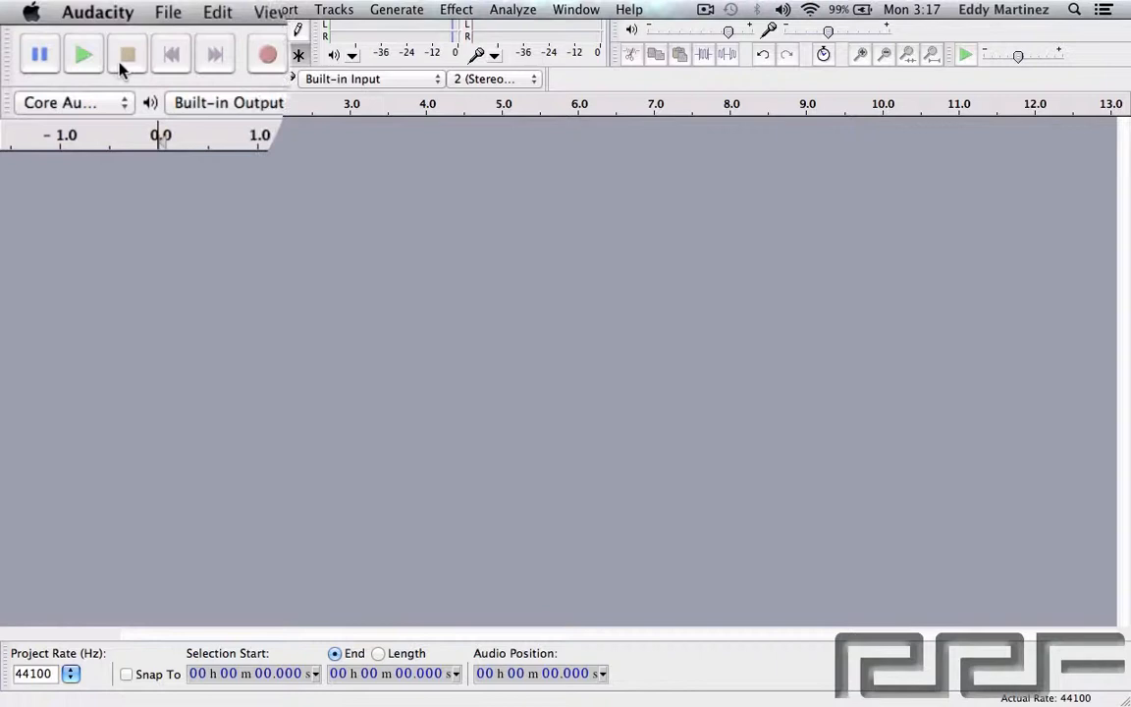
pyautogui.moveTo(169, 55)
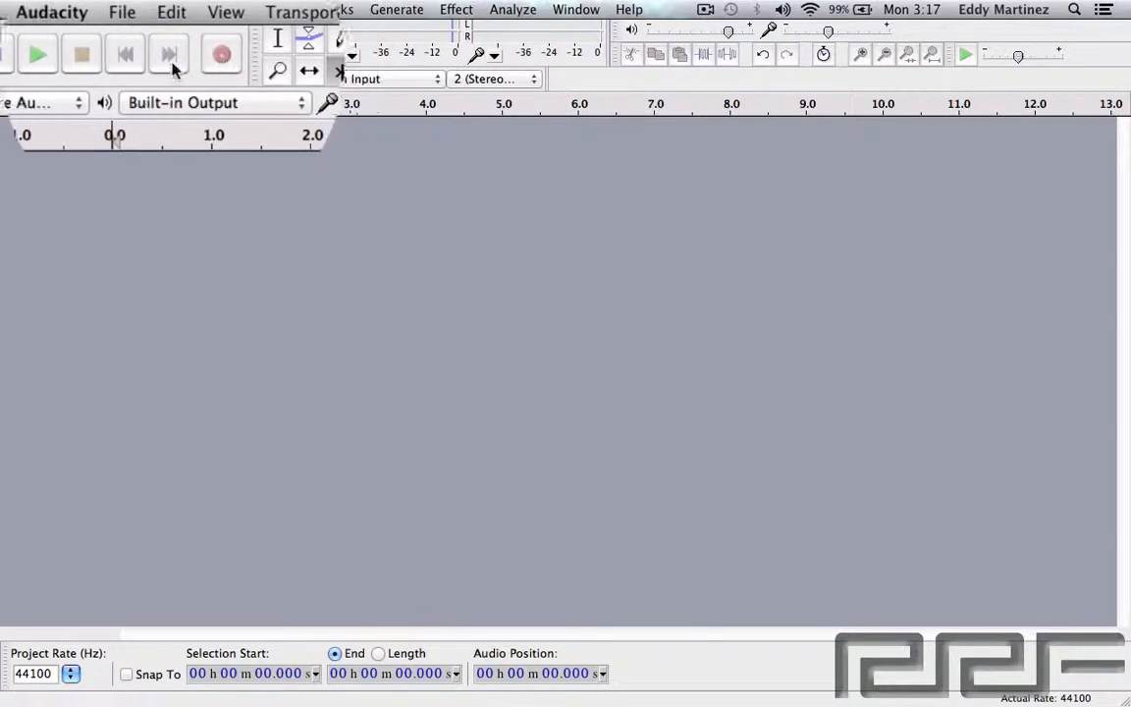
pyautogui.click(37, 55)
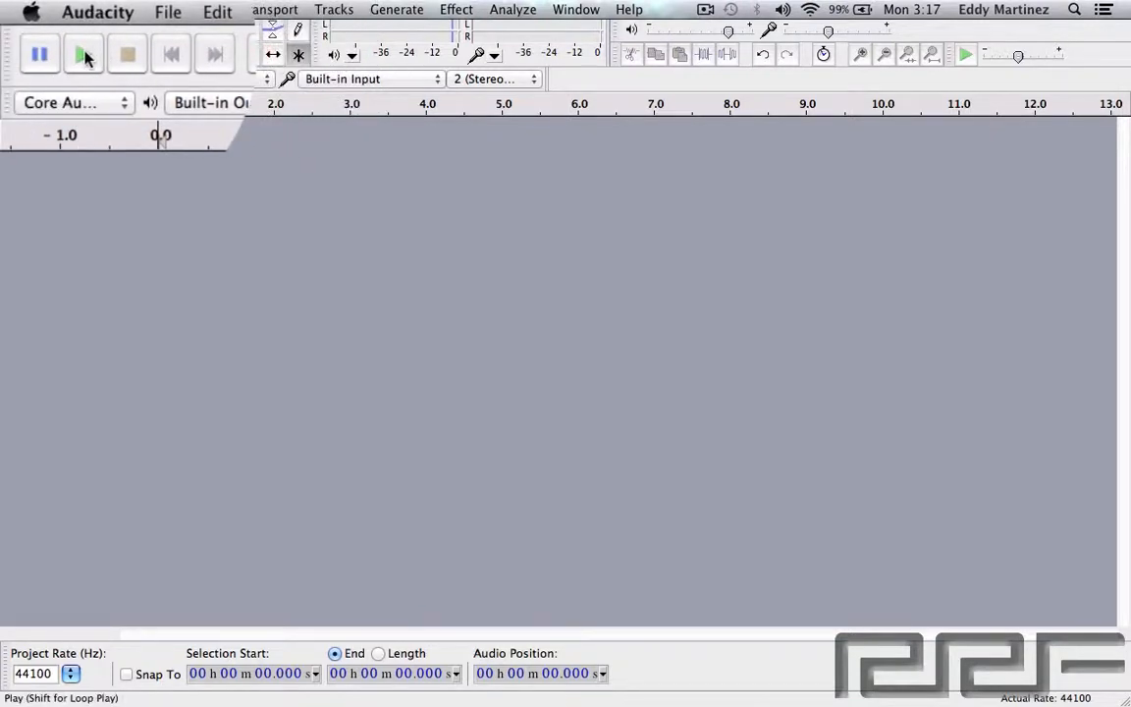
pyautogui.moveTo(83, 55)
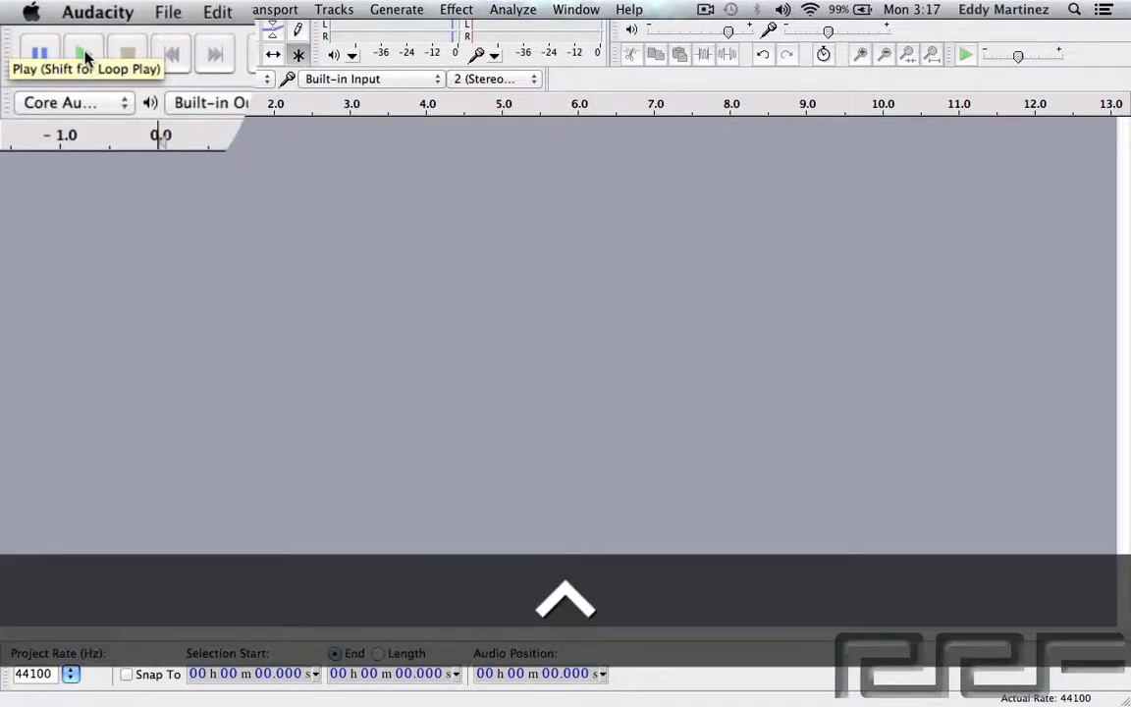
pyautogui.click(83, 55)
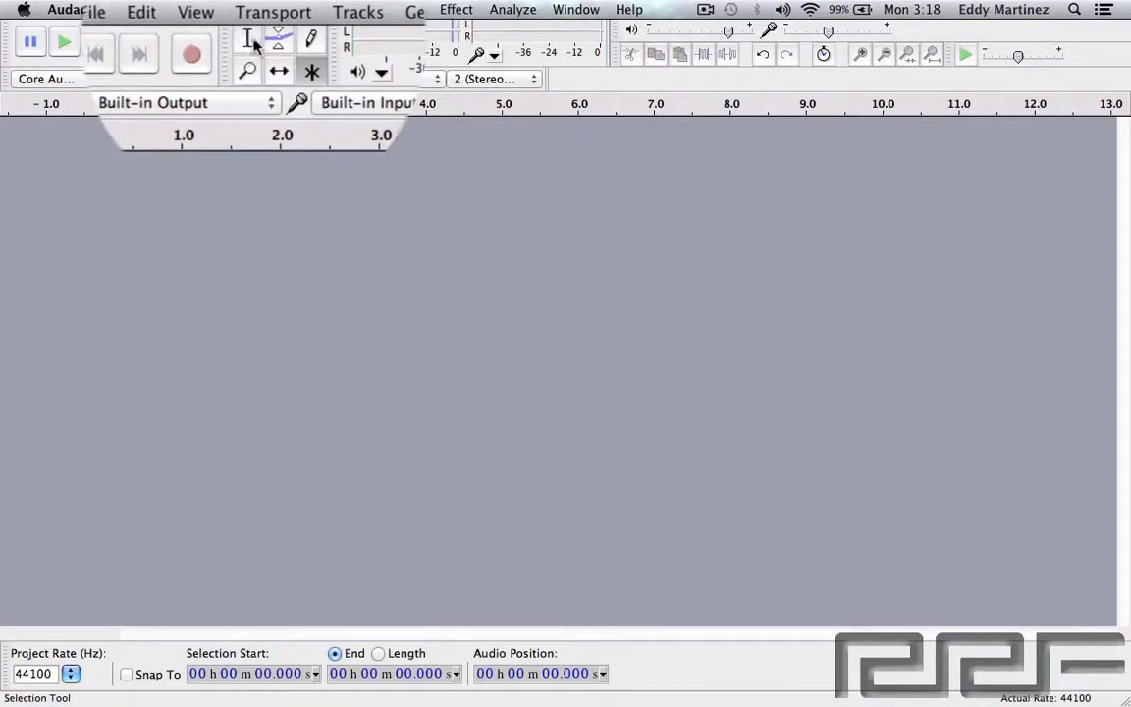
pyautogui.moveTo(248, 37)
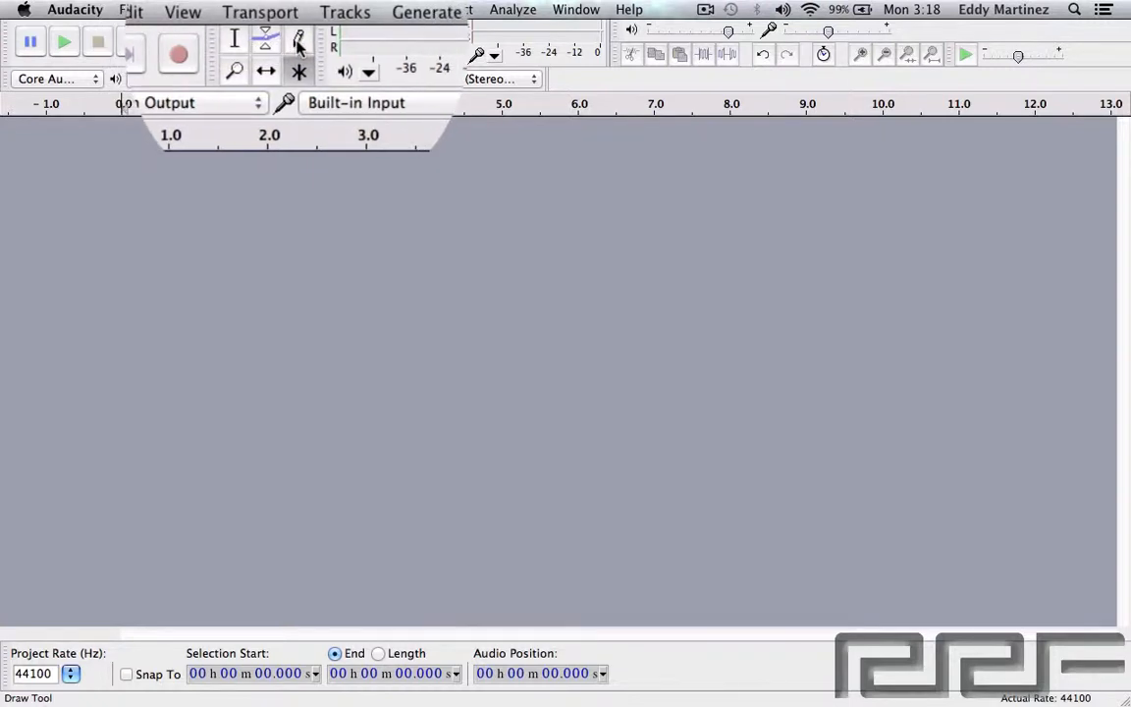
pyautogui.moveTo(298, 41)
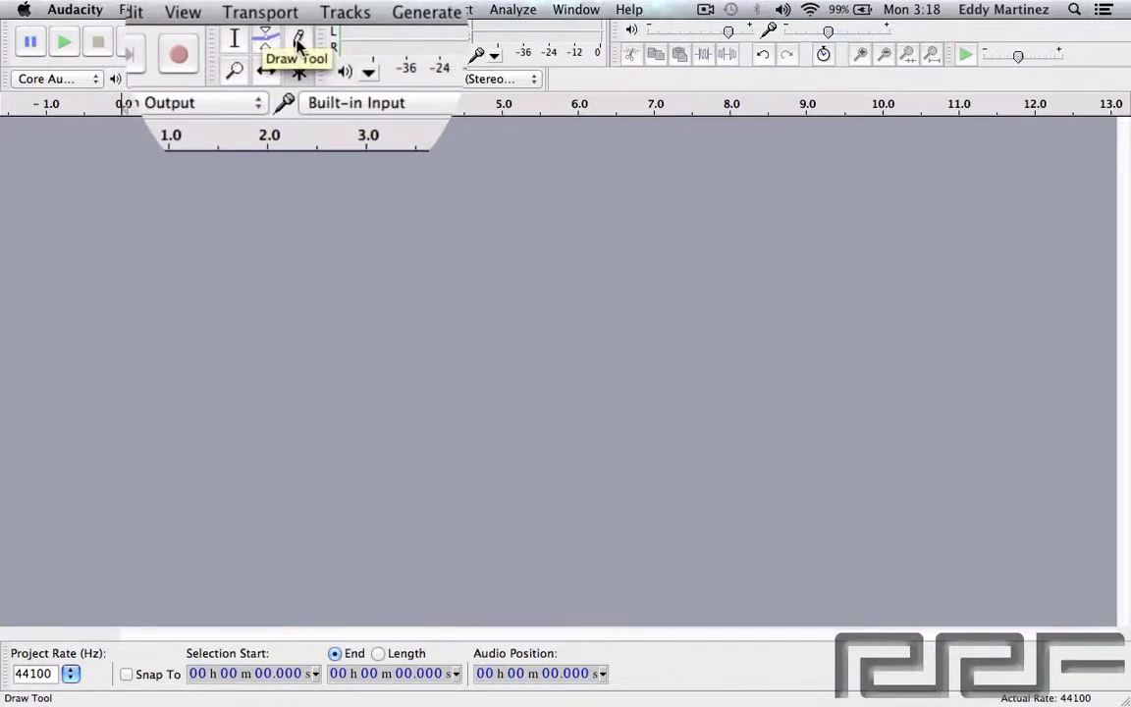
pyautogui.click(250, 71)
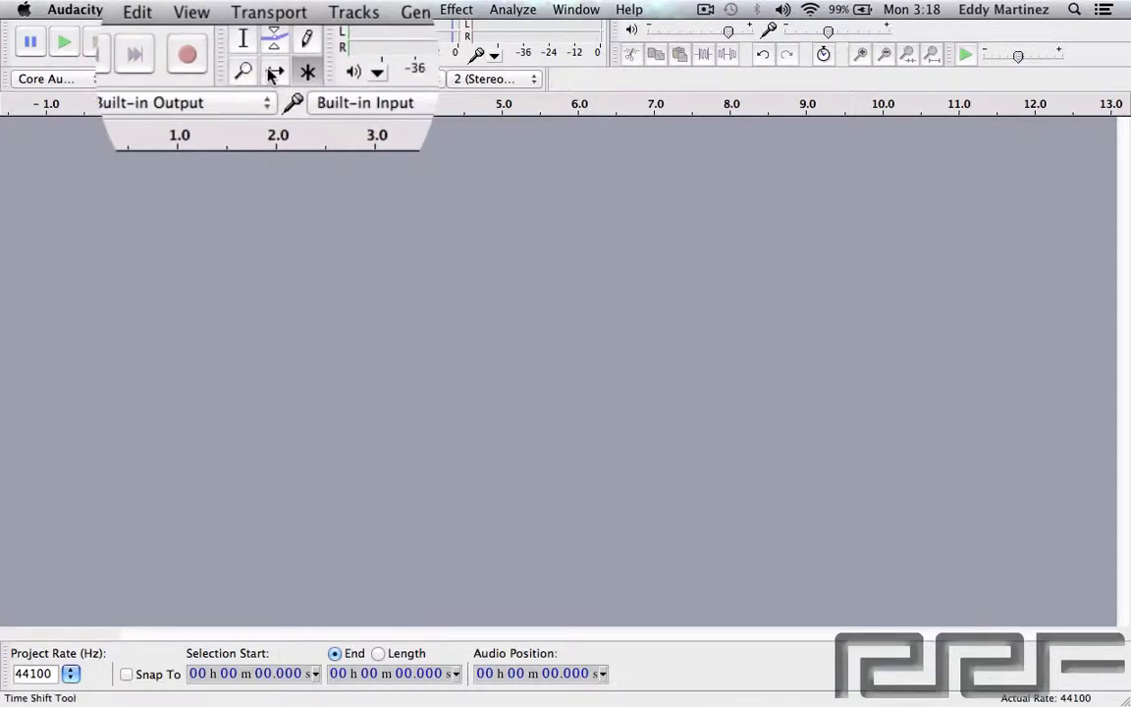
pyautogui.moveTo(307, 71)
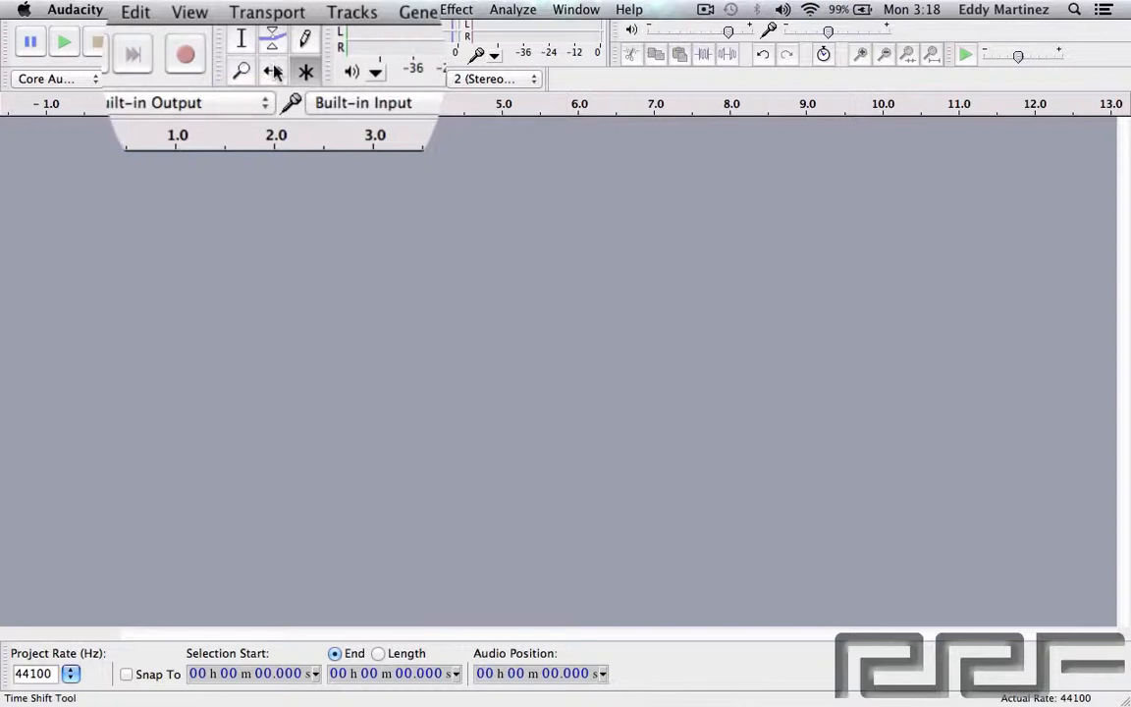
pyautogui.moveTo(273, 70)
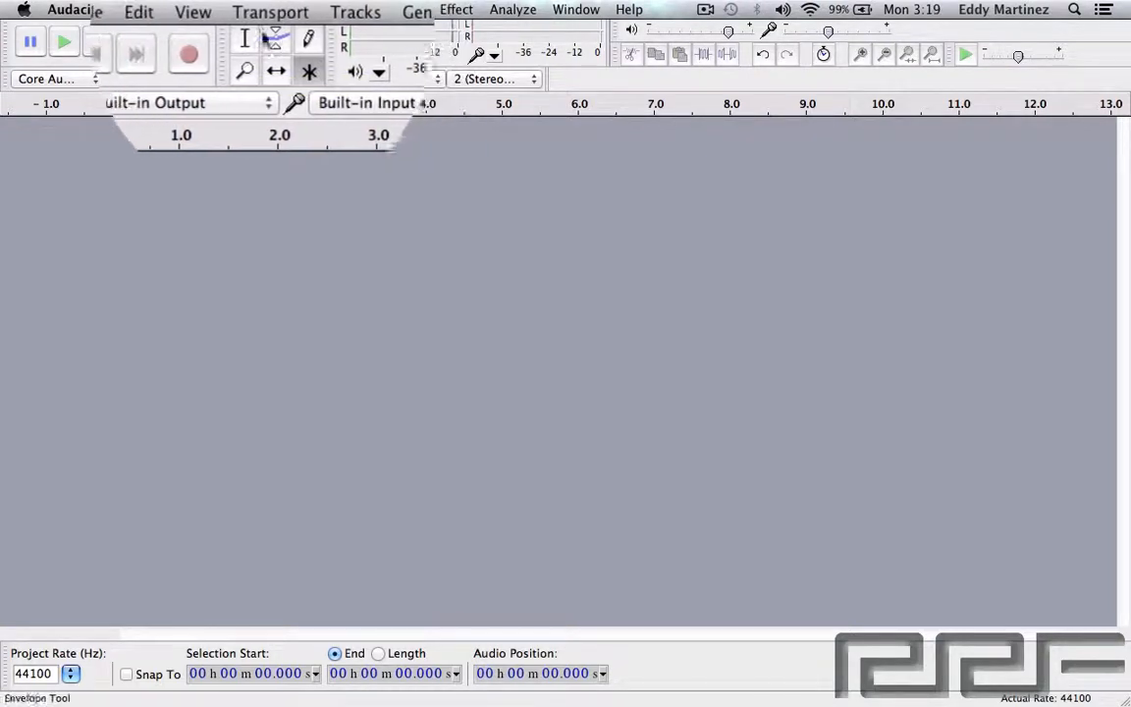
pyautogui.click(309, 71)
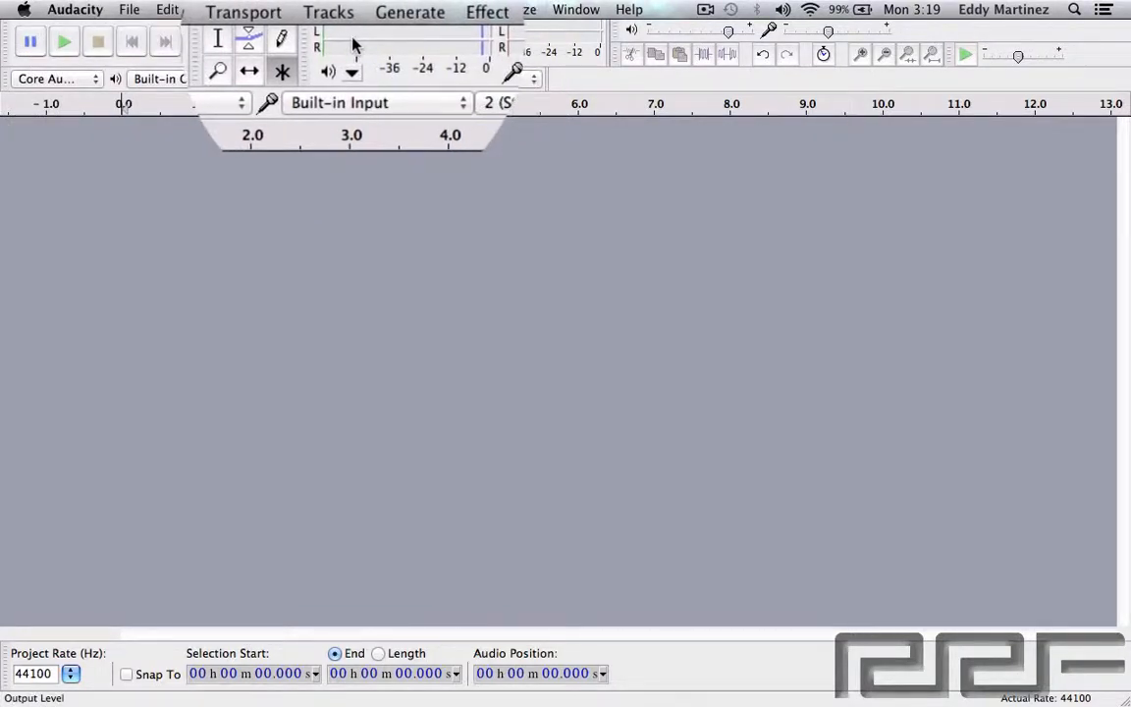
pyautogui.moveTo(354, 43)
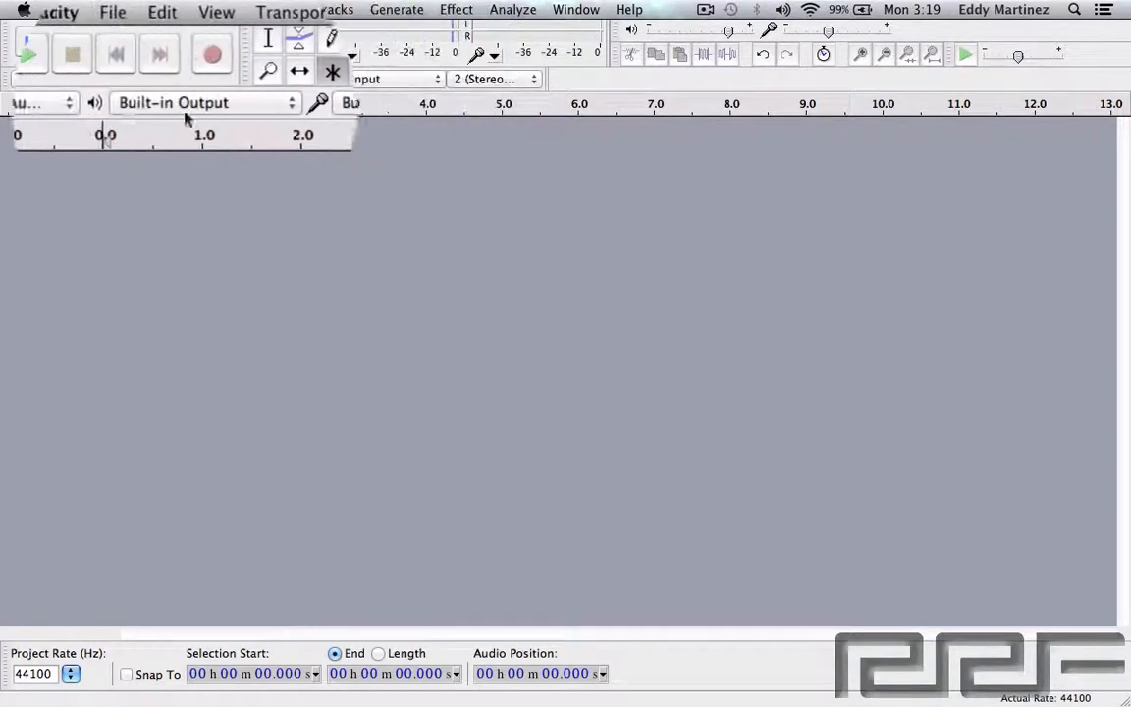
# Review the device lists, keeping Built-in Output for playback and Built-in Input for recording.
pyautogui.click(27, 55)
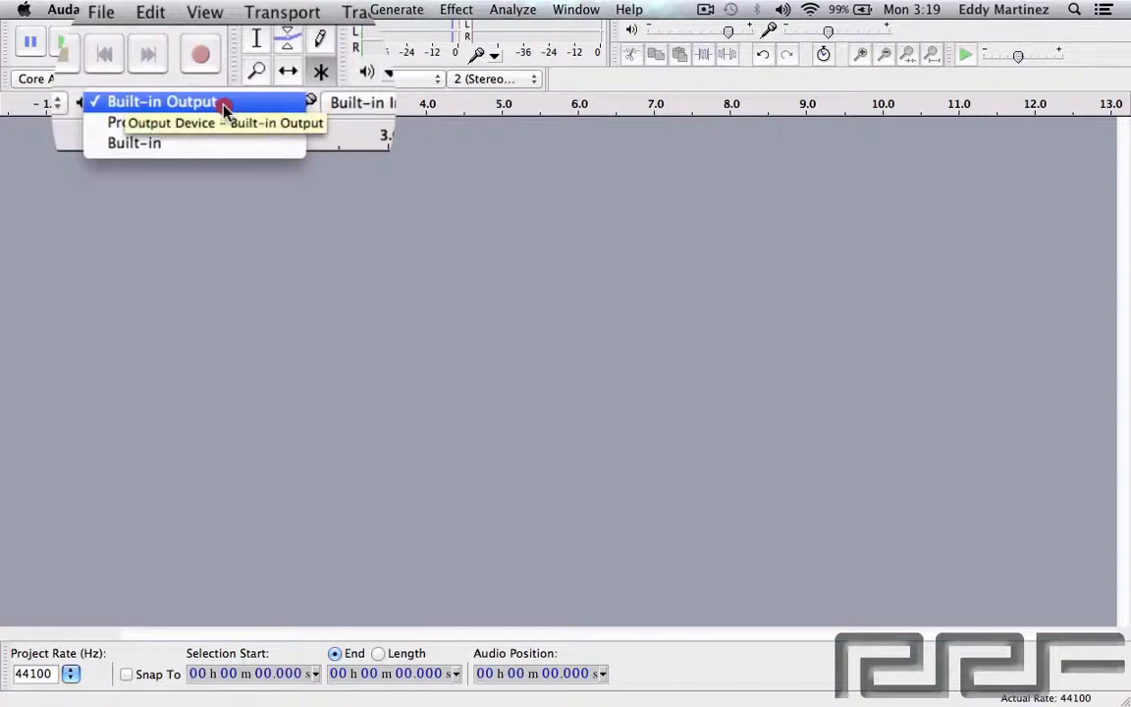
pyautogui.click(161, 102)
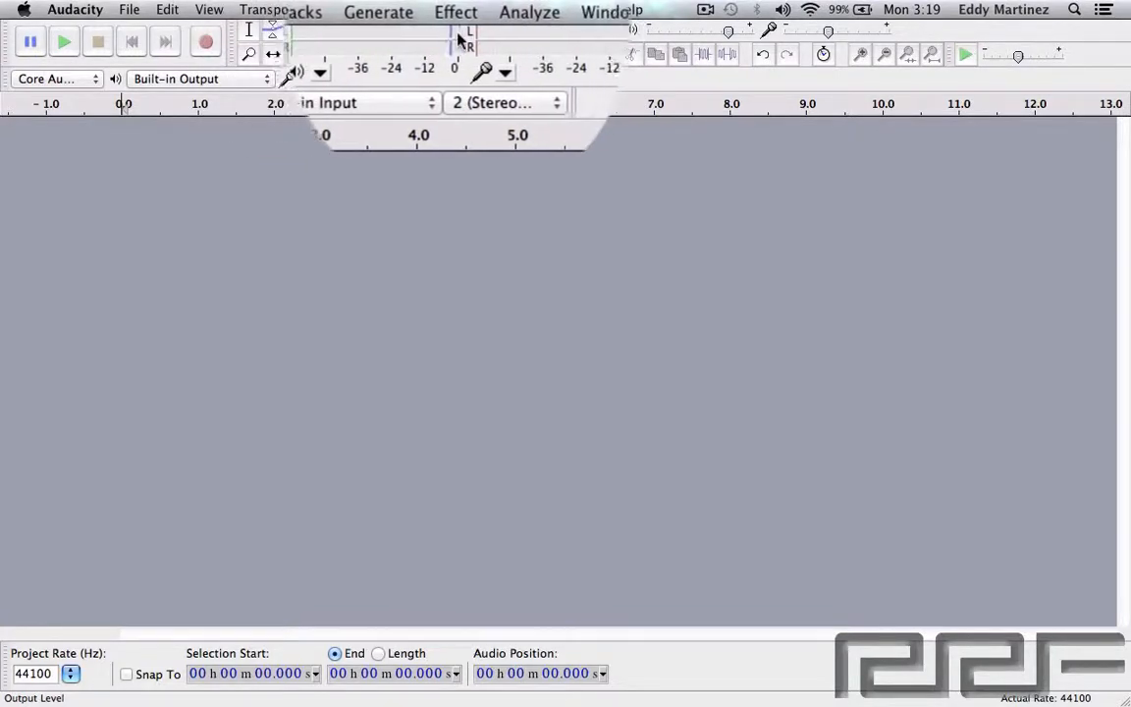
pyautogui.moveTo(455, 39)
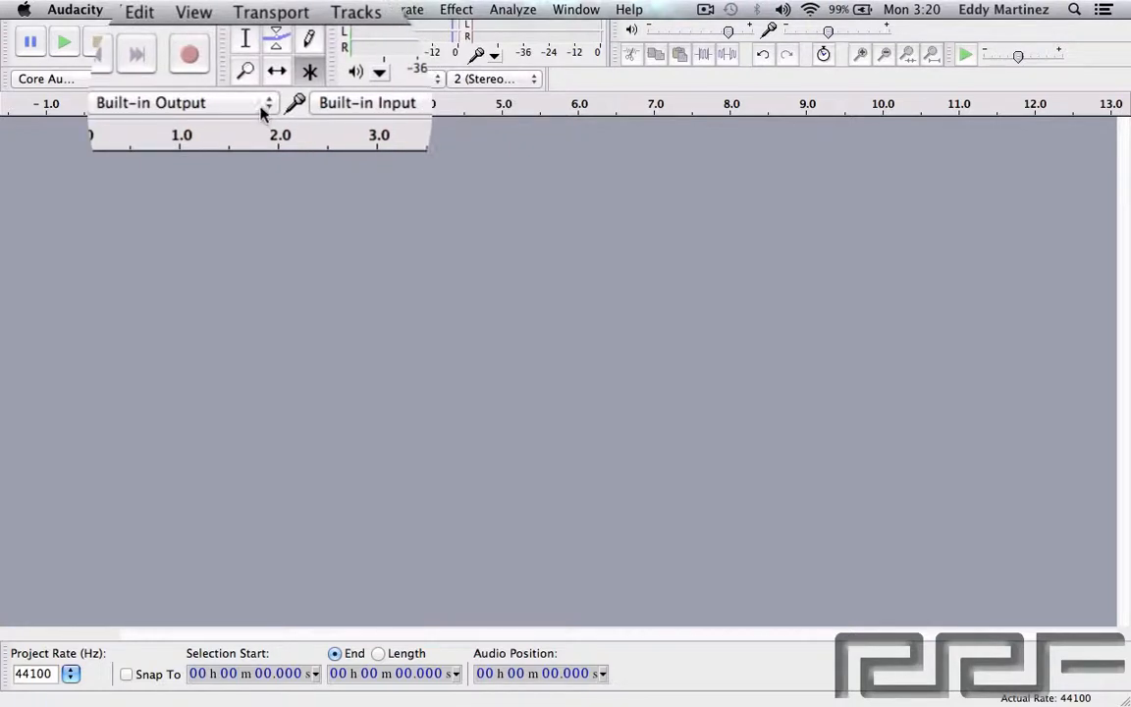
pyautogui.click(181, 102)
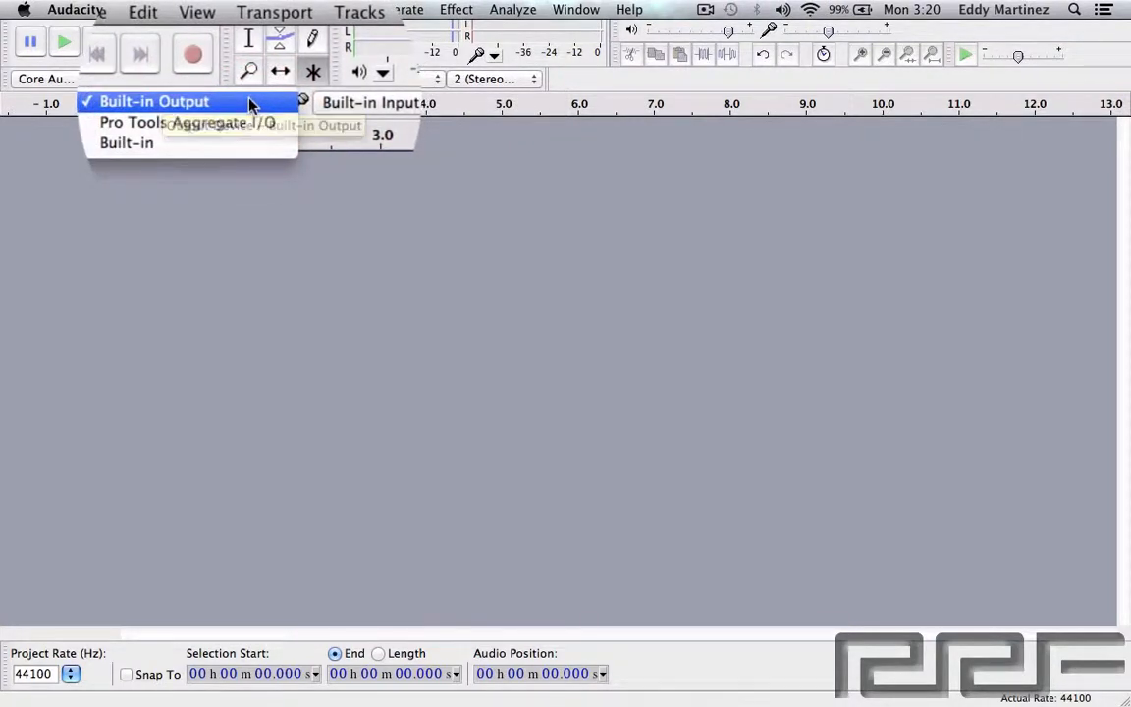
pyautogui.moveTo(216, 121)
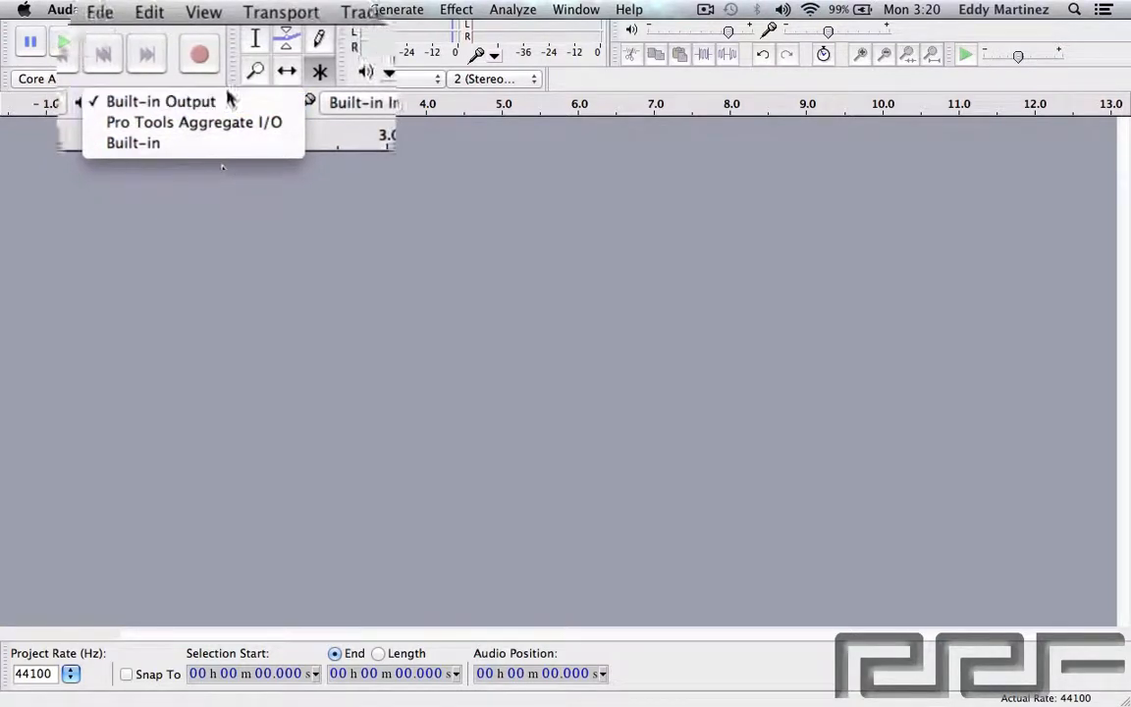
pyautogui.moveTo(159, 103)
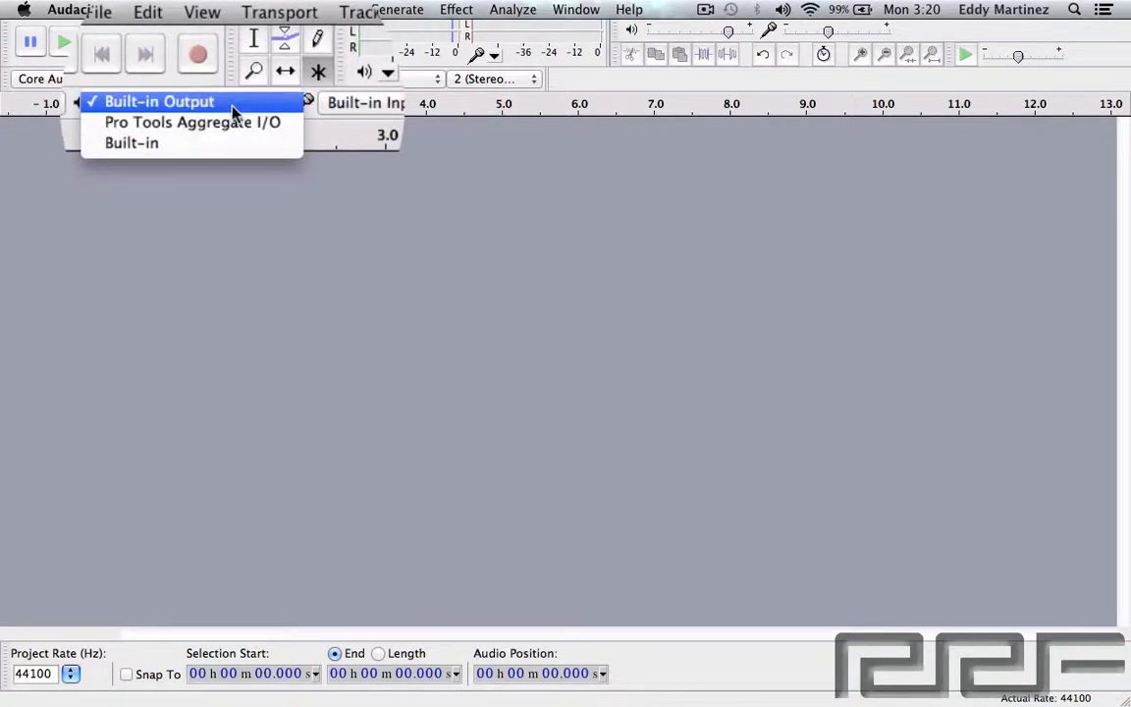
pyautogui.click(157, 102)
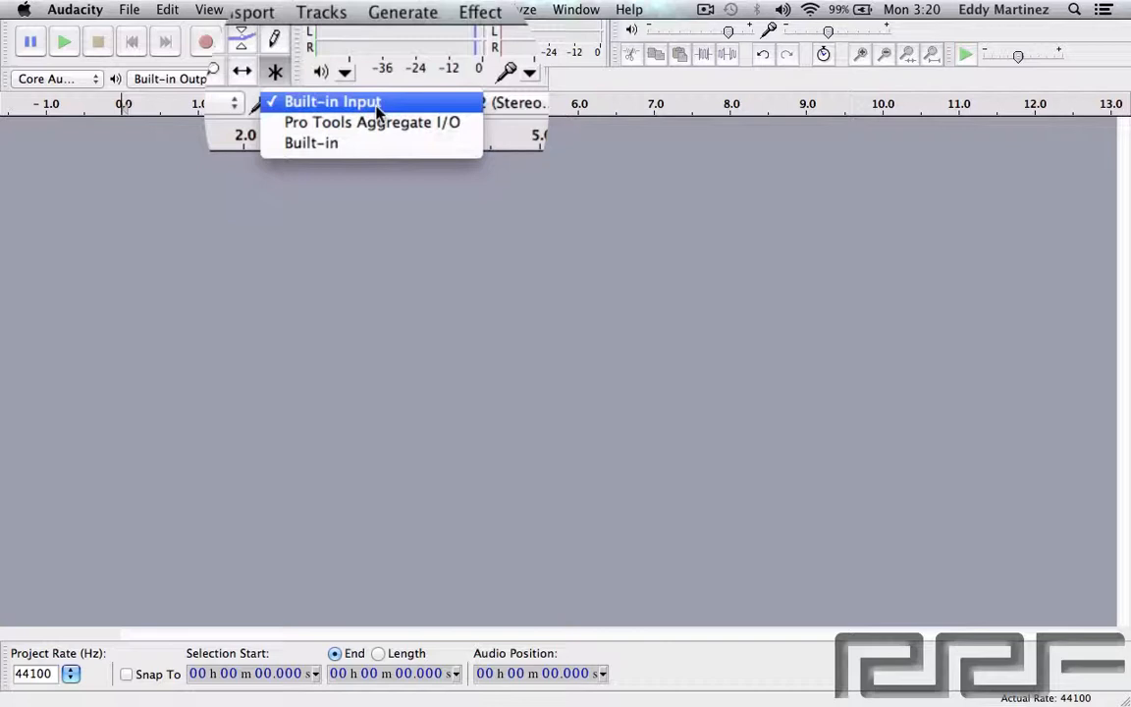
pyautogui.click(331, 102)
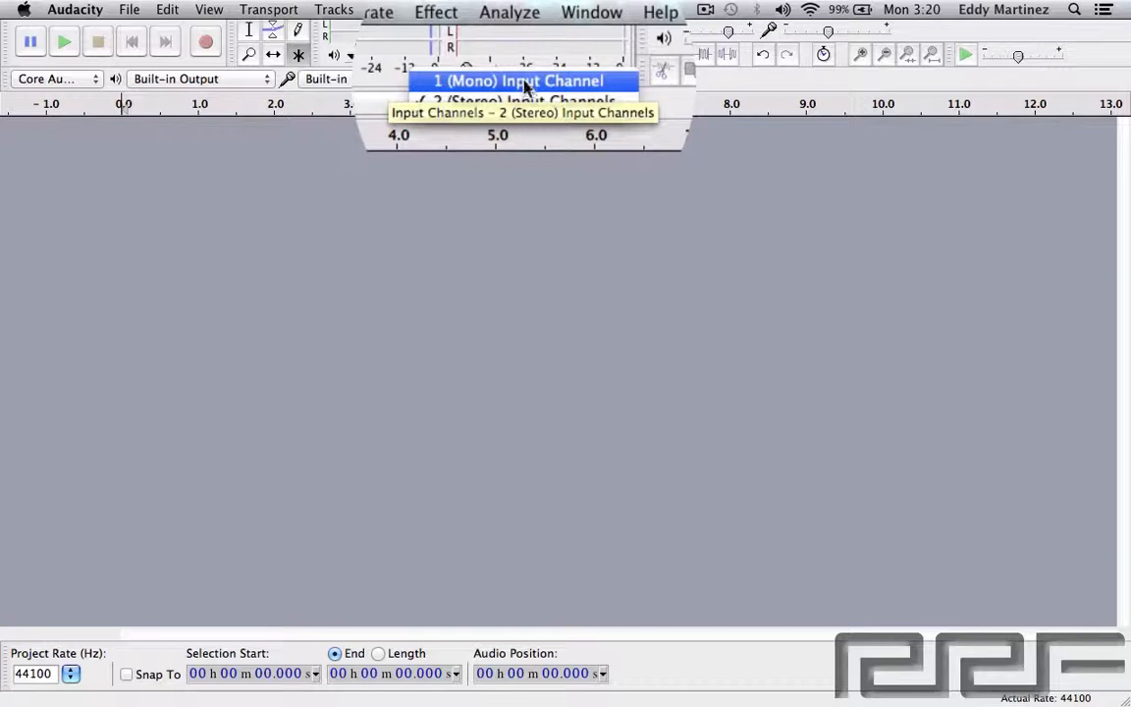
# Try 1 (Mono) recording channels, return to 2 (Stereo), and keep Core Audio as the audio host.
pyautogui.click(519, 81)
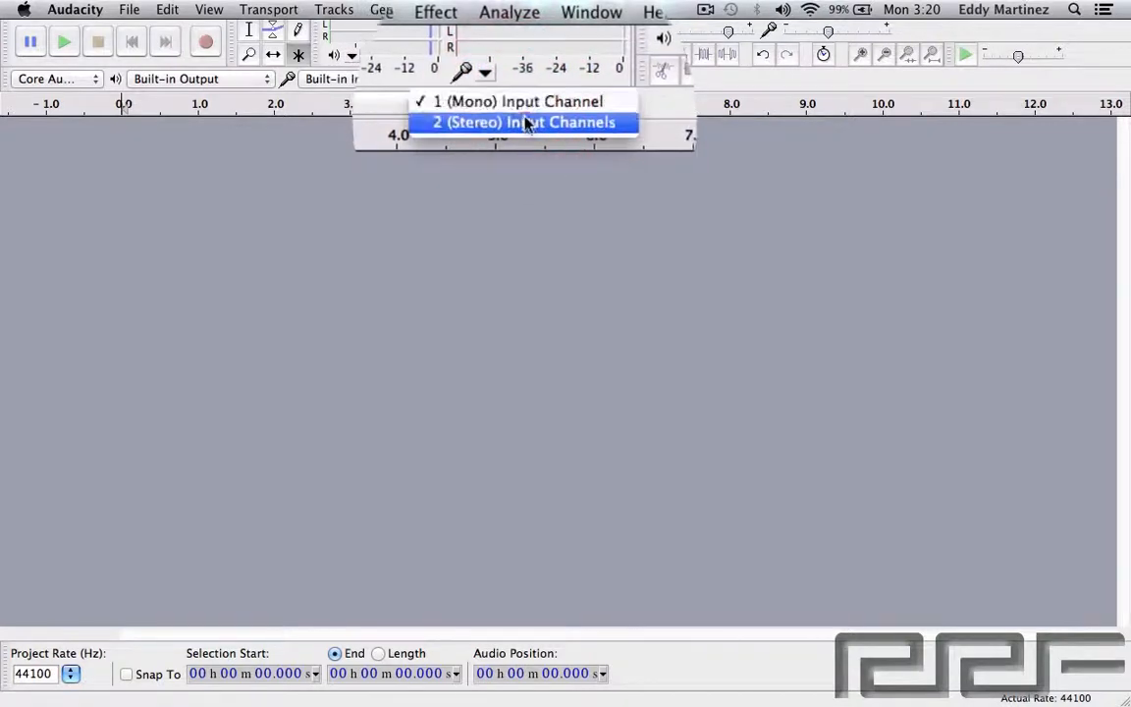
pyautogui.click(522, 122)
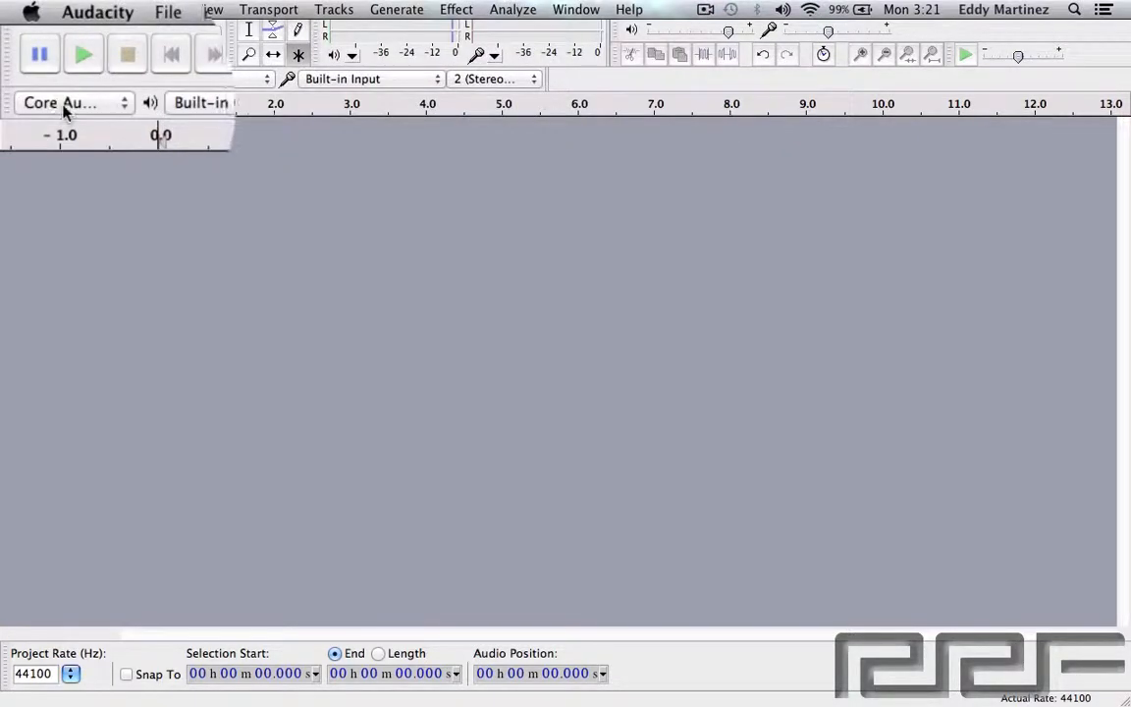
pyautogui.click(68, 102)
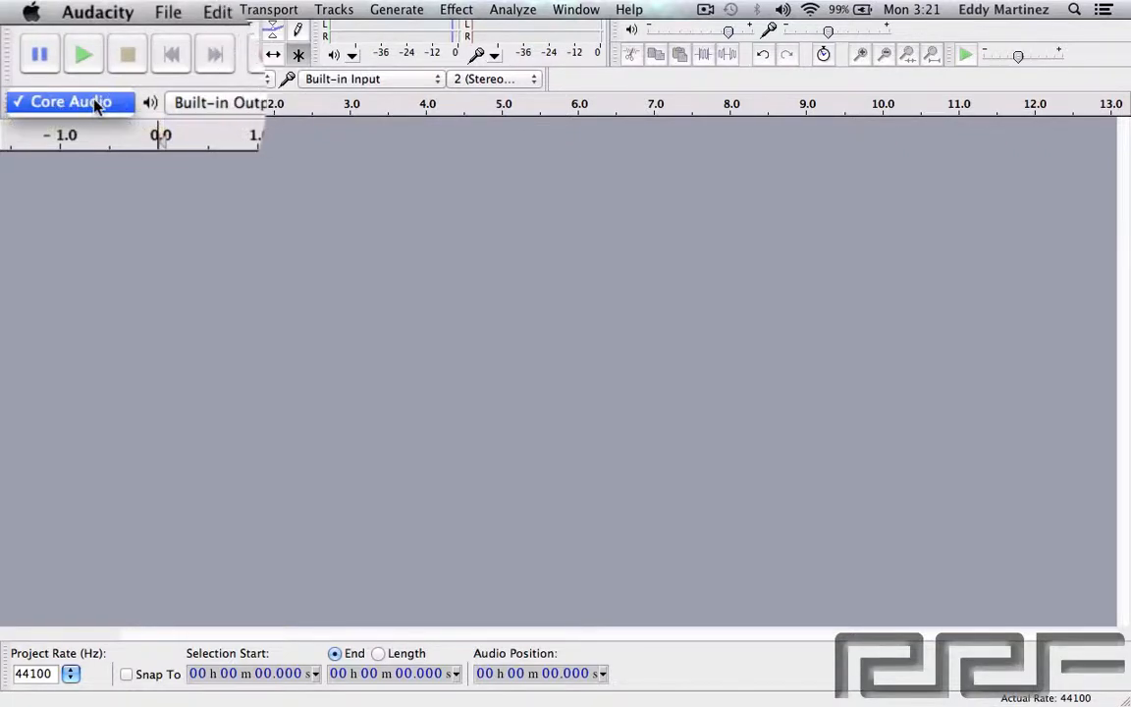
pyautogui.click(69, 102)
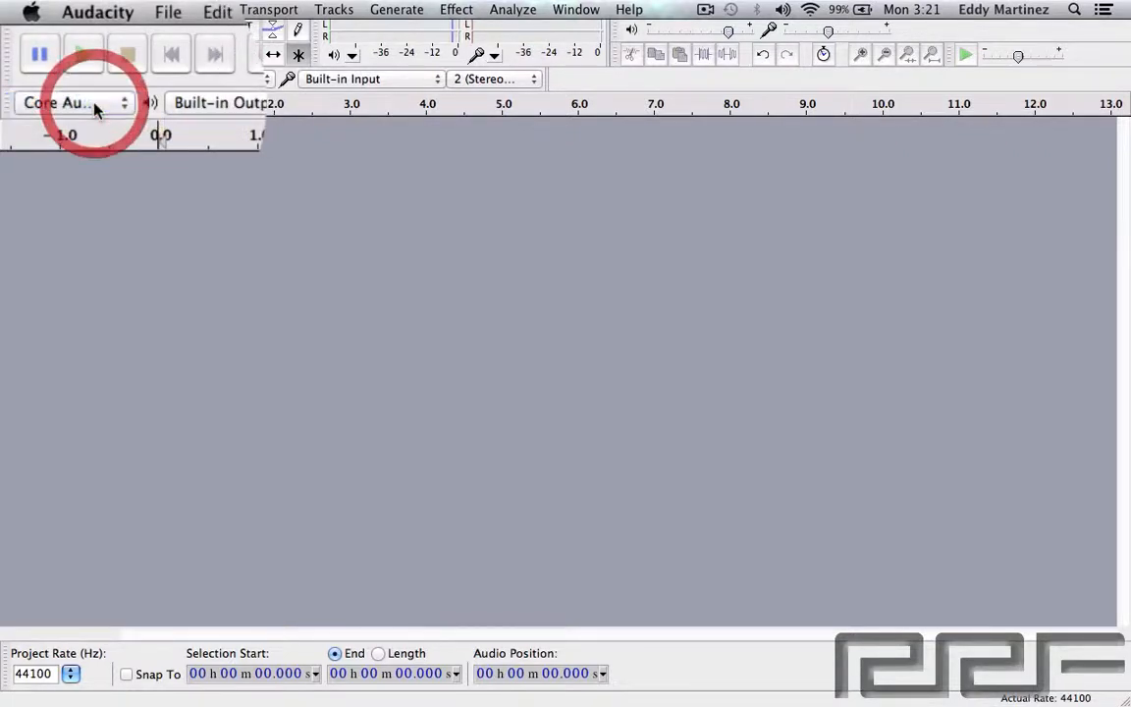
pyautogui.click(63, 102)
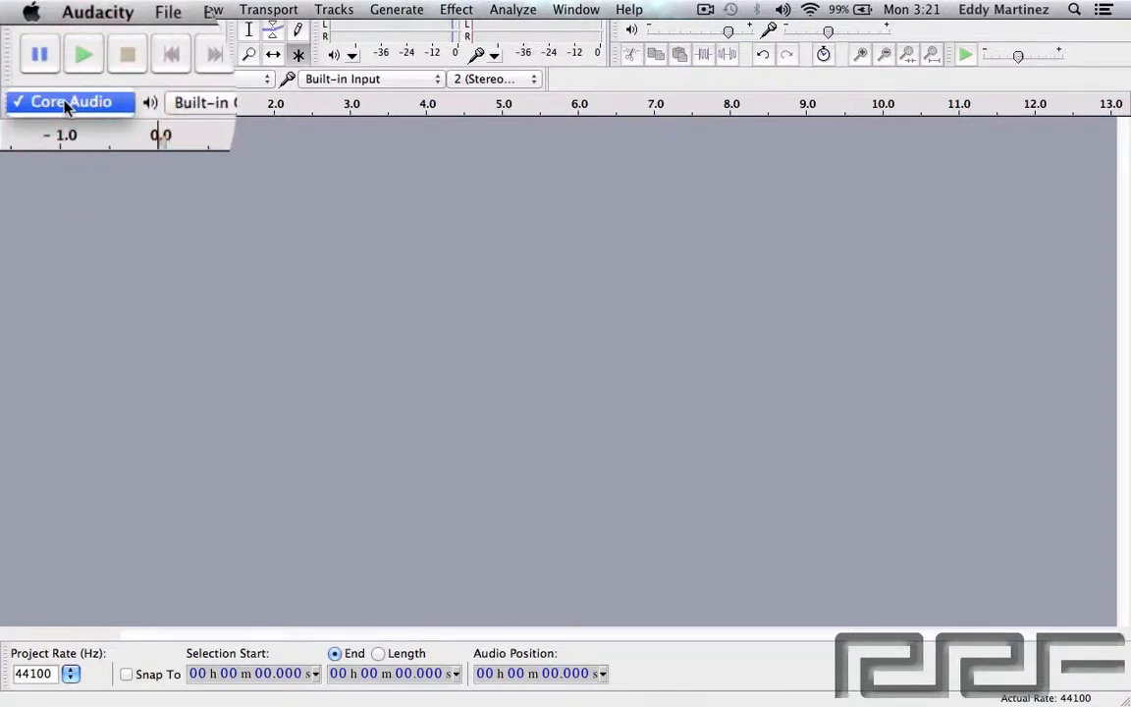
pyautogui.moveTo(59, 102)
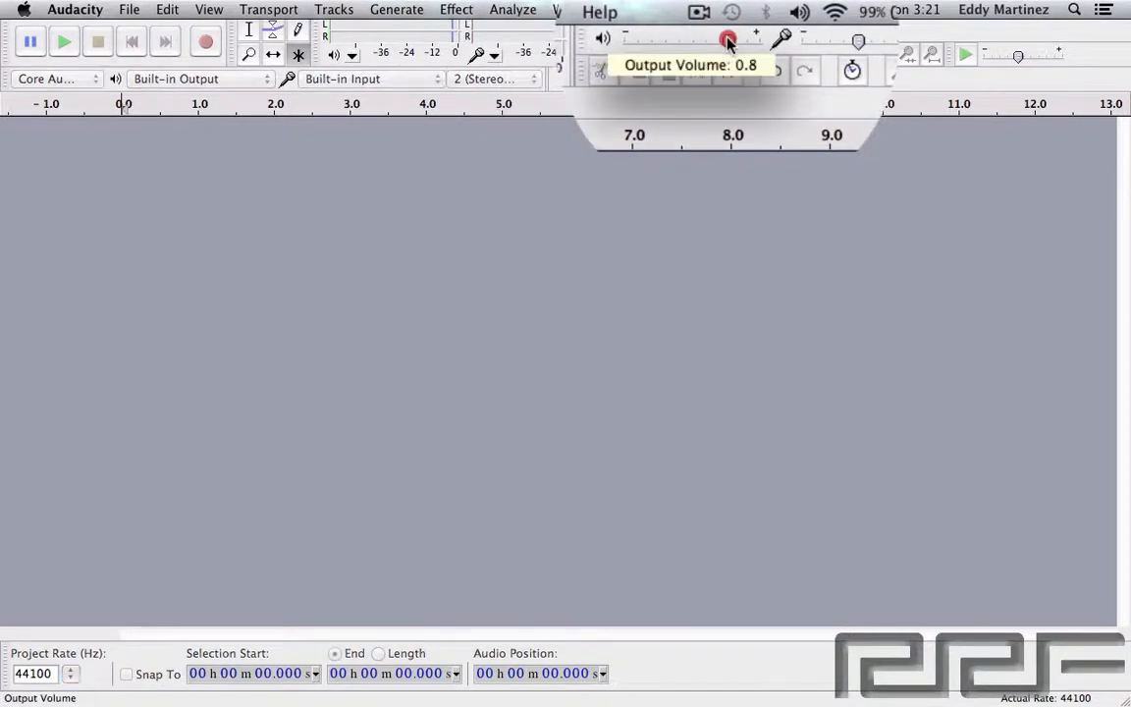
# Lower the playback output volume slider and fit the whole project in the window.
pyautogui.moveTo(729, 39); pyautogui.dragTo(707, 39)
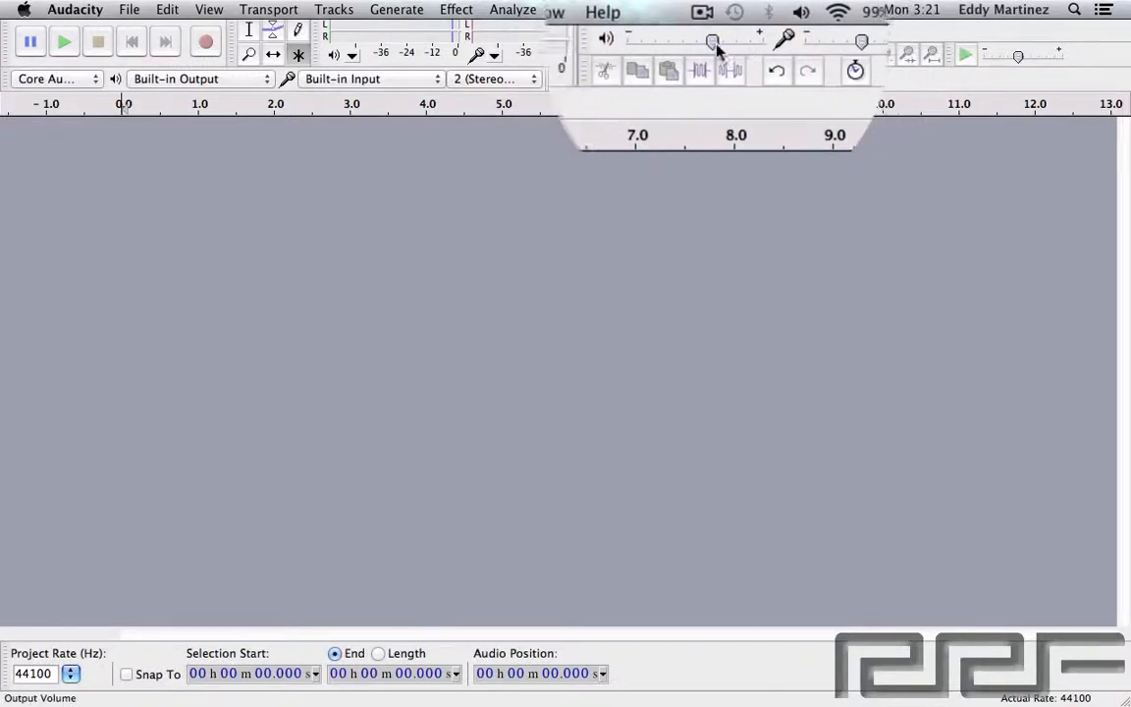
pyautogui.moveTo(715, 41); pyautogui.dragTo(664, 42)
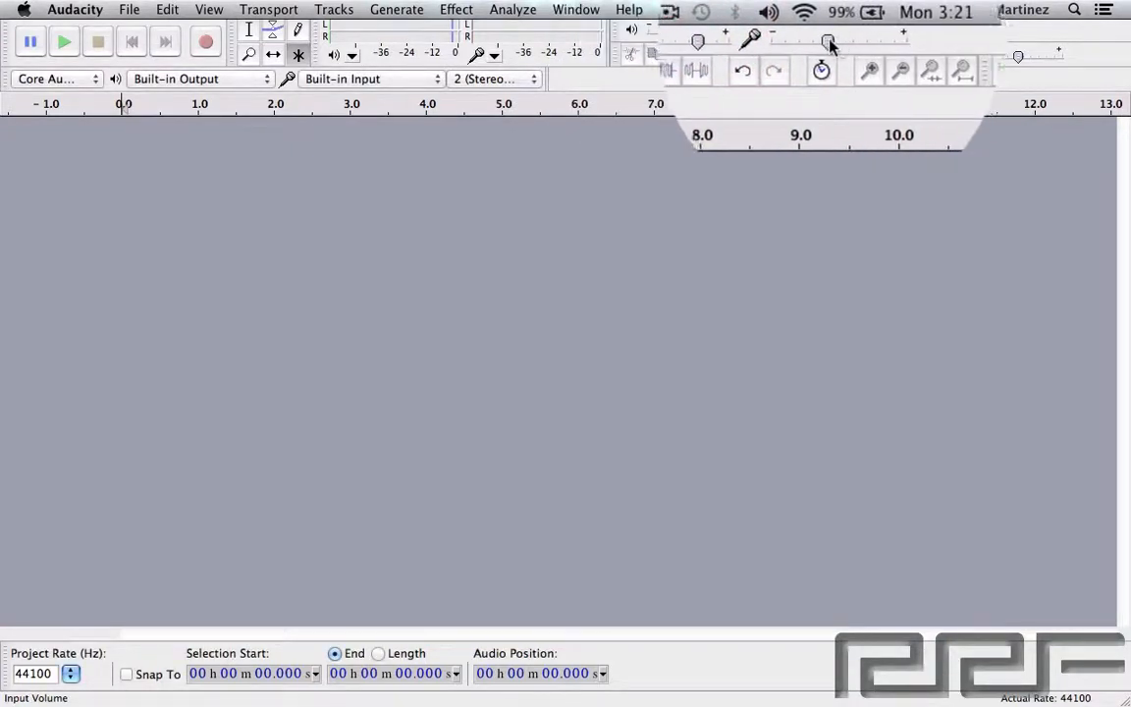
pyautogui.moveTo(828, 41)
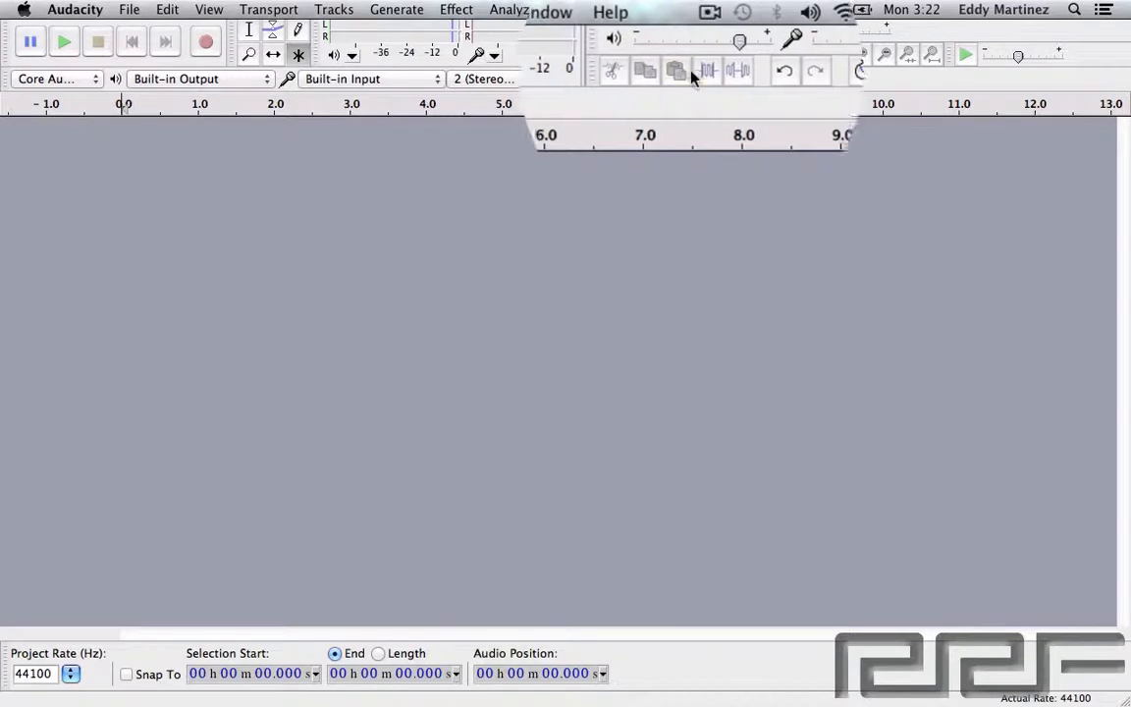
pyautogui.moveTo(705, 70)
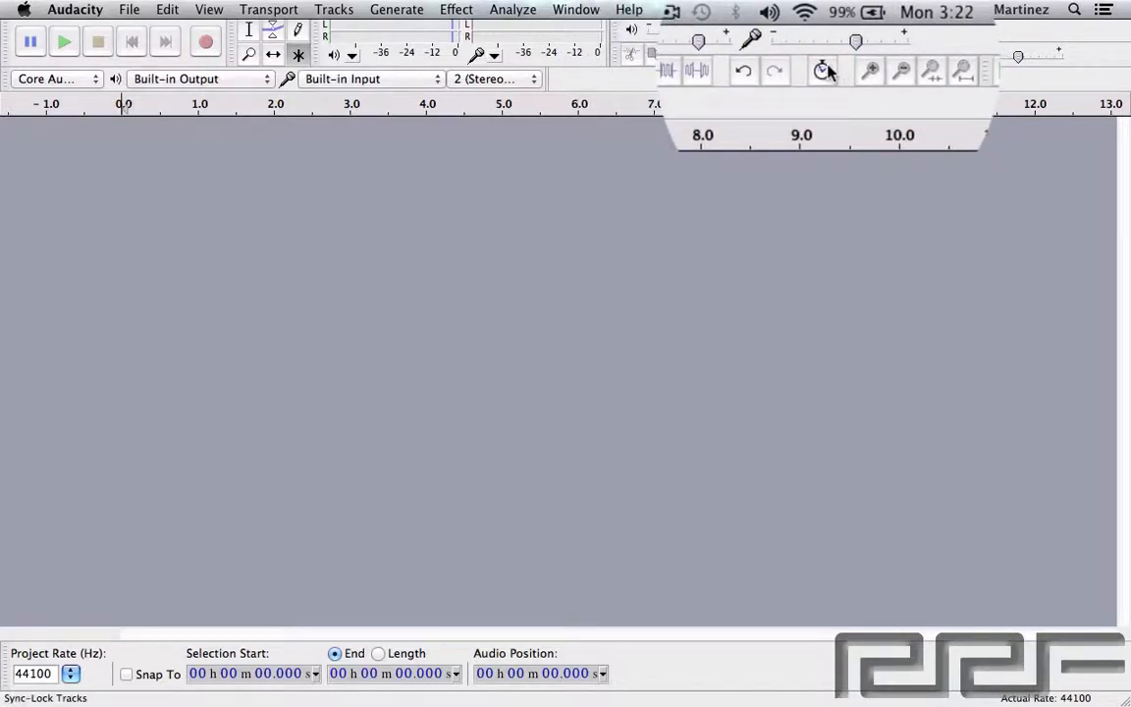
pyautogui.moveTo(825, 71)
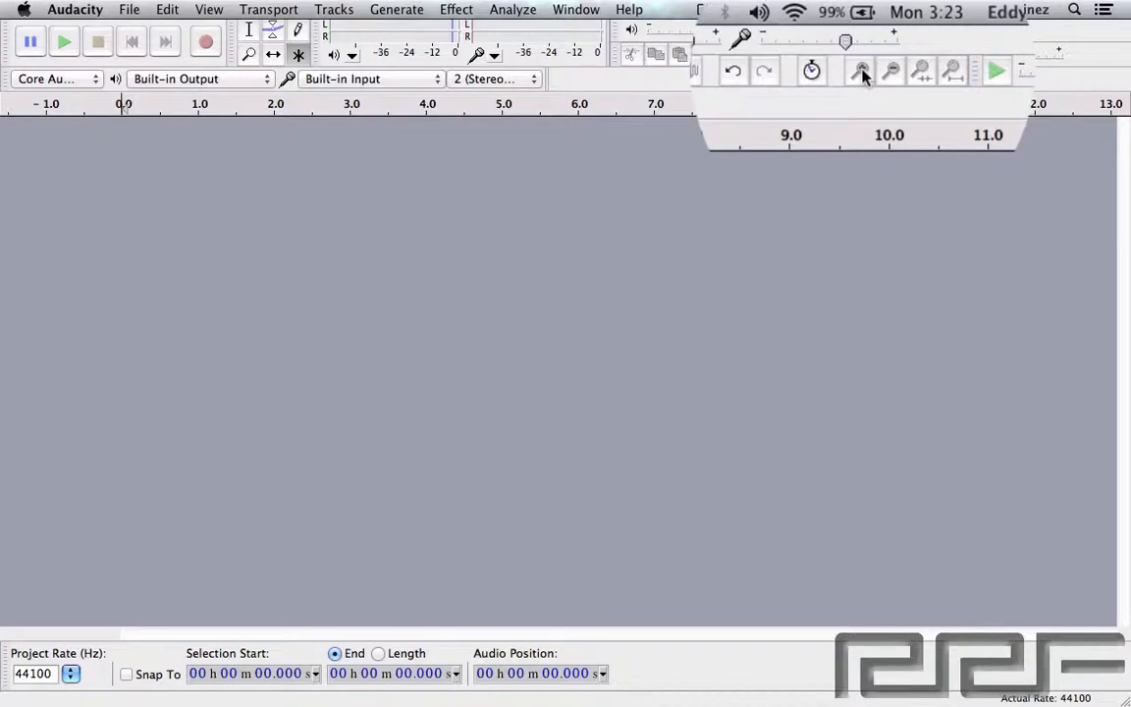
pyautogui.moveTo(862, 71)
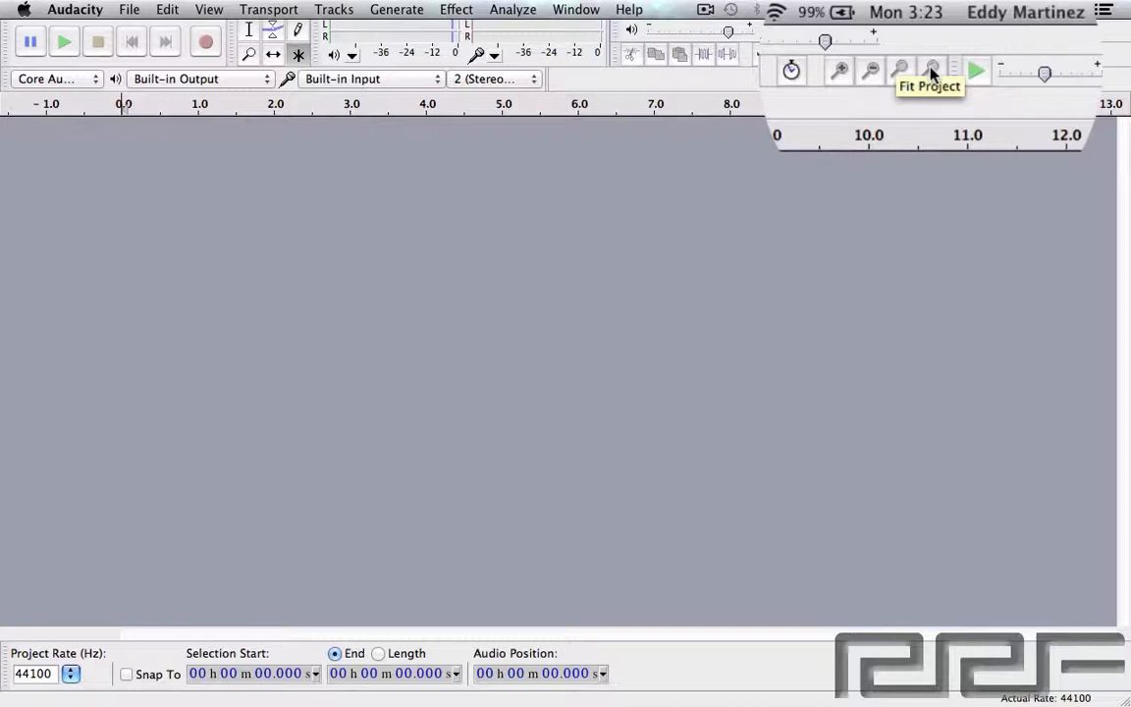
pyautogui.click(932, 70)
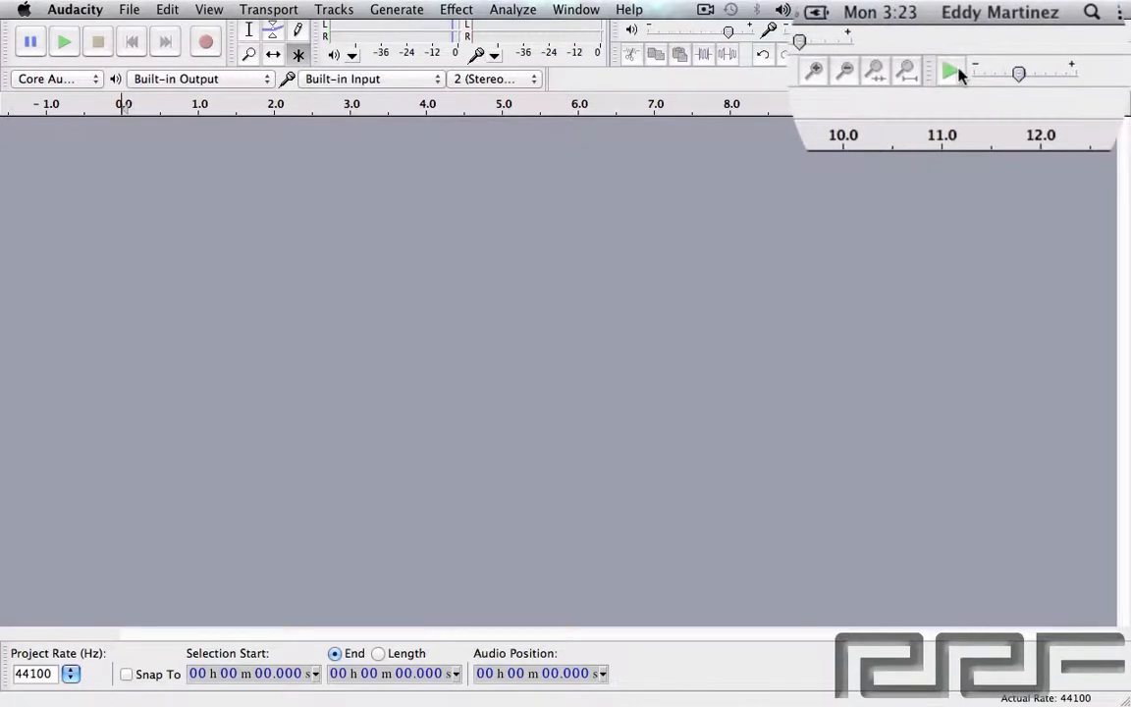
pyautogui.moveTo(950, 71)
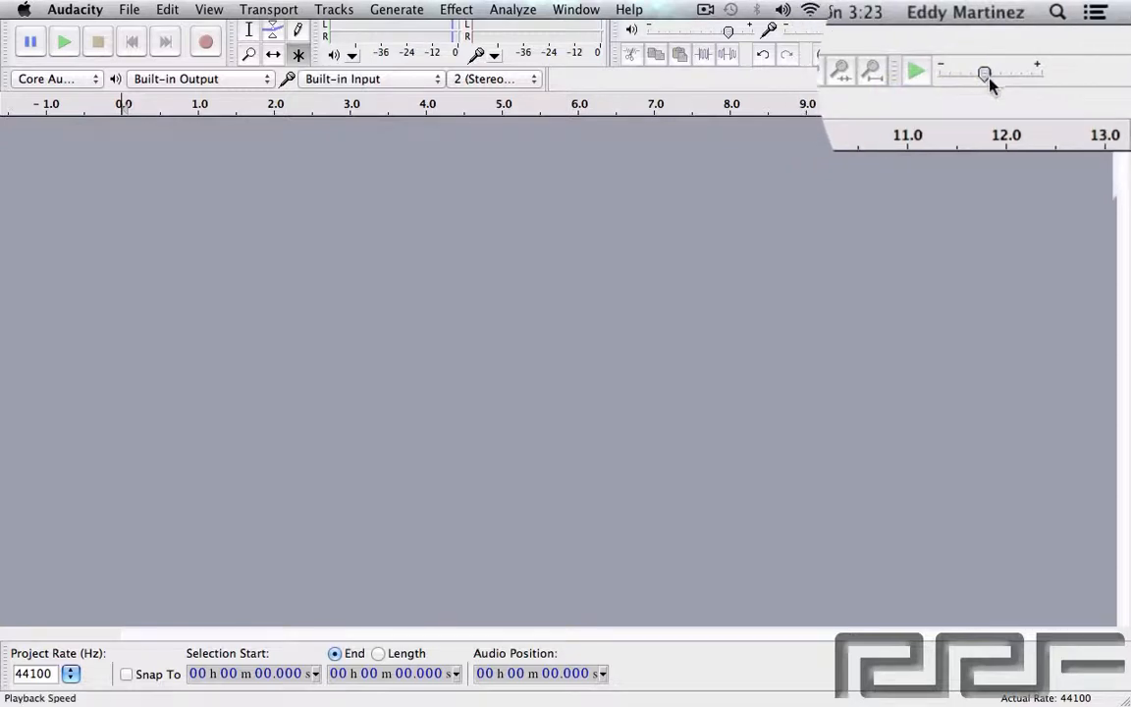
# Nudge playback speed up to about 1.12x, then slow it down to about 0.38x.
pyautogui.moveTo(986, 74); pyautogui.dragTo(978, 74)
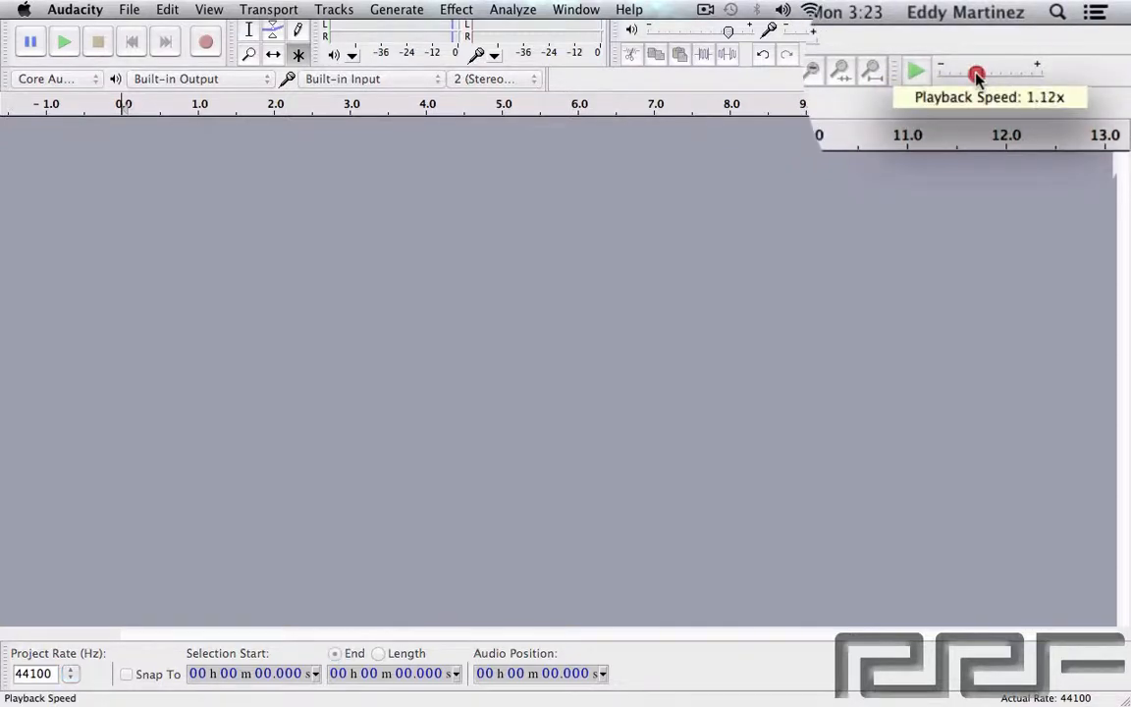
pyautogui.moveTo(978, 74); pyautogui.dragTo(959, 75)
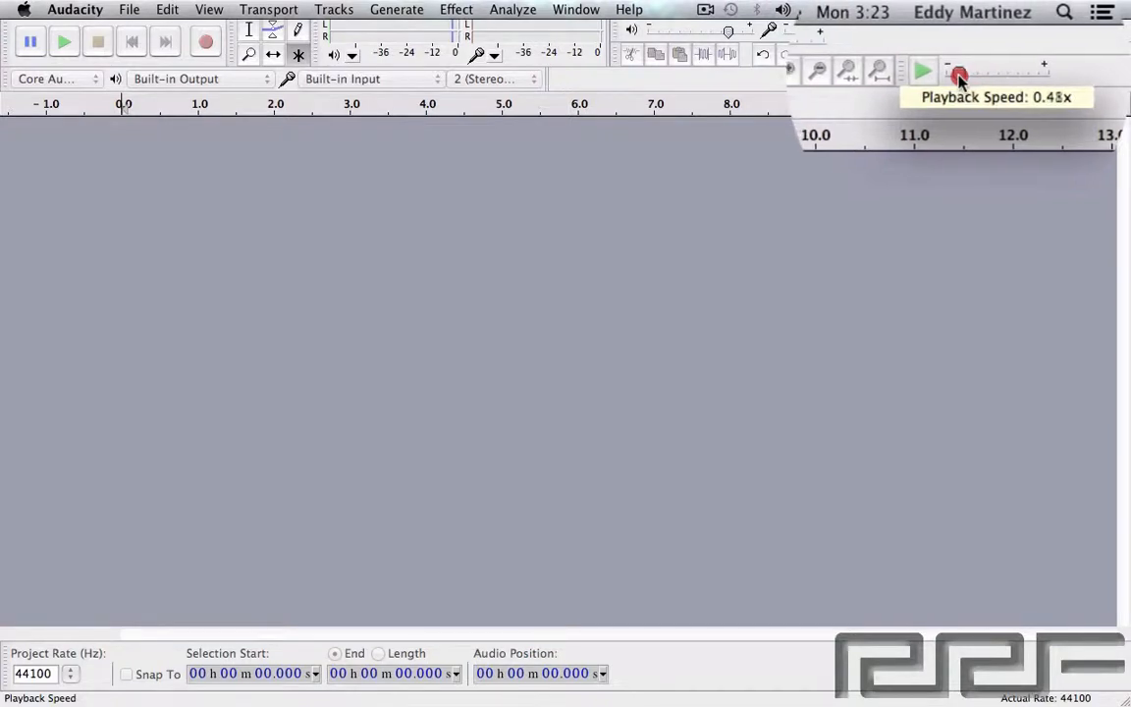
pyautogui.moveTo(960, 75); pyautogui.dragTo(959, 74)
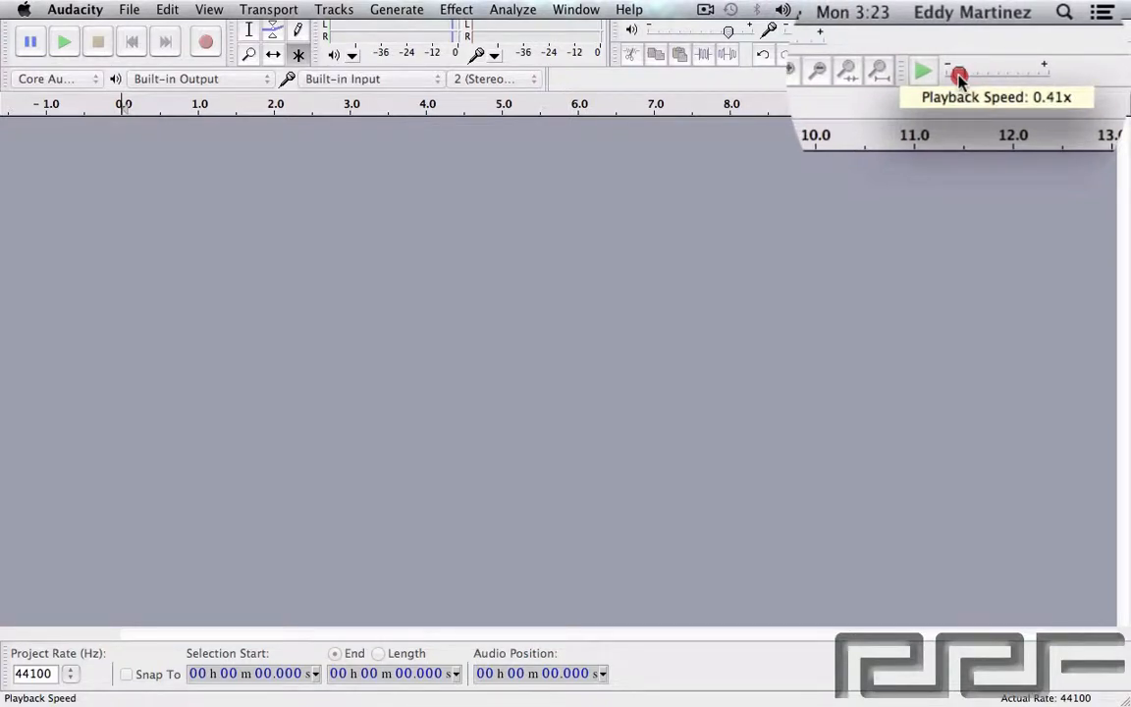
pyautogui.moveTo(960, 74); pyautogui.dragTo(958, 75)
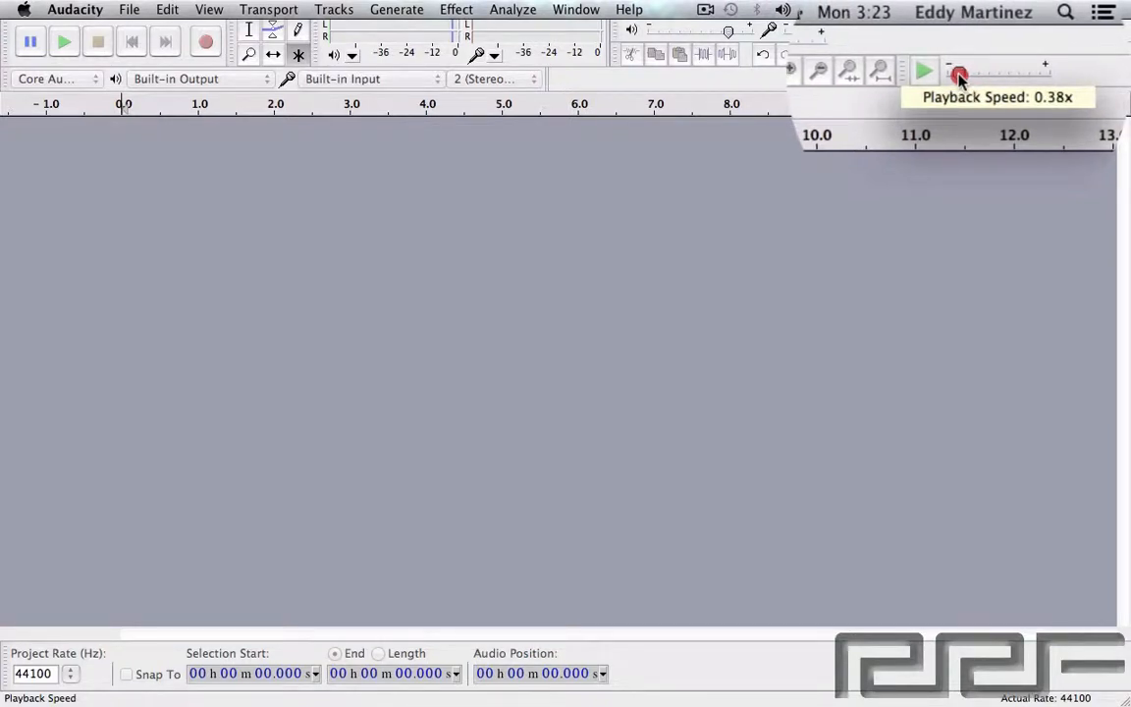
pyautogui.moveTo(960, 71); pyautogui.dragTo(958, 71)
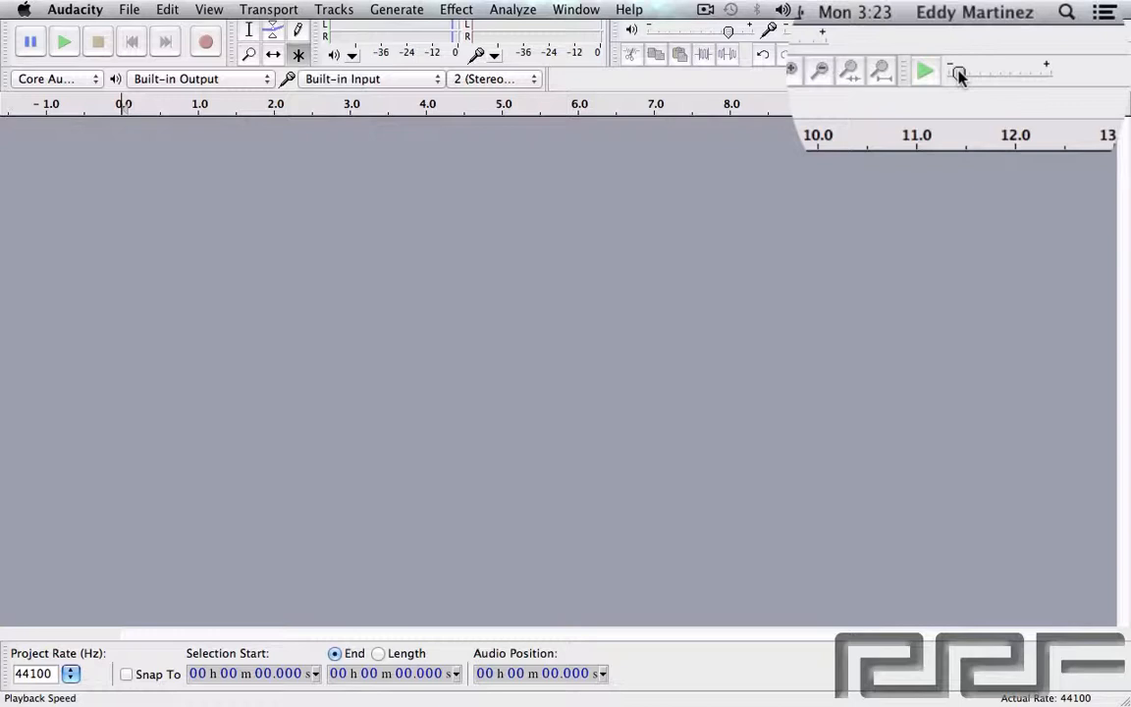
# Raise playback speed toward its maximum, settle near 1.45x, then bring it down to about 0.78x.
pyautogui.moveTo(959, 74); pyautogui.dragTo(967, 74)
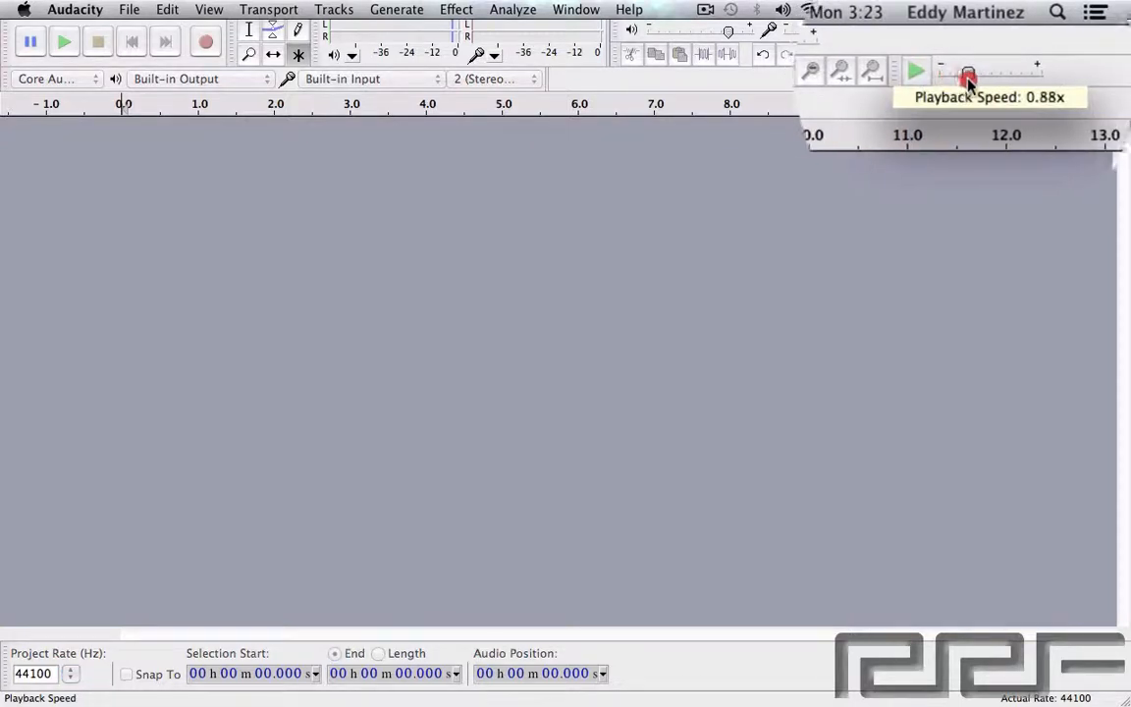
pyautogui.moveTo(967, 77); pyautogui.dragTo(1012, 77)
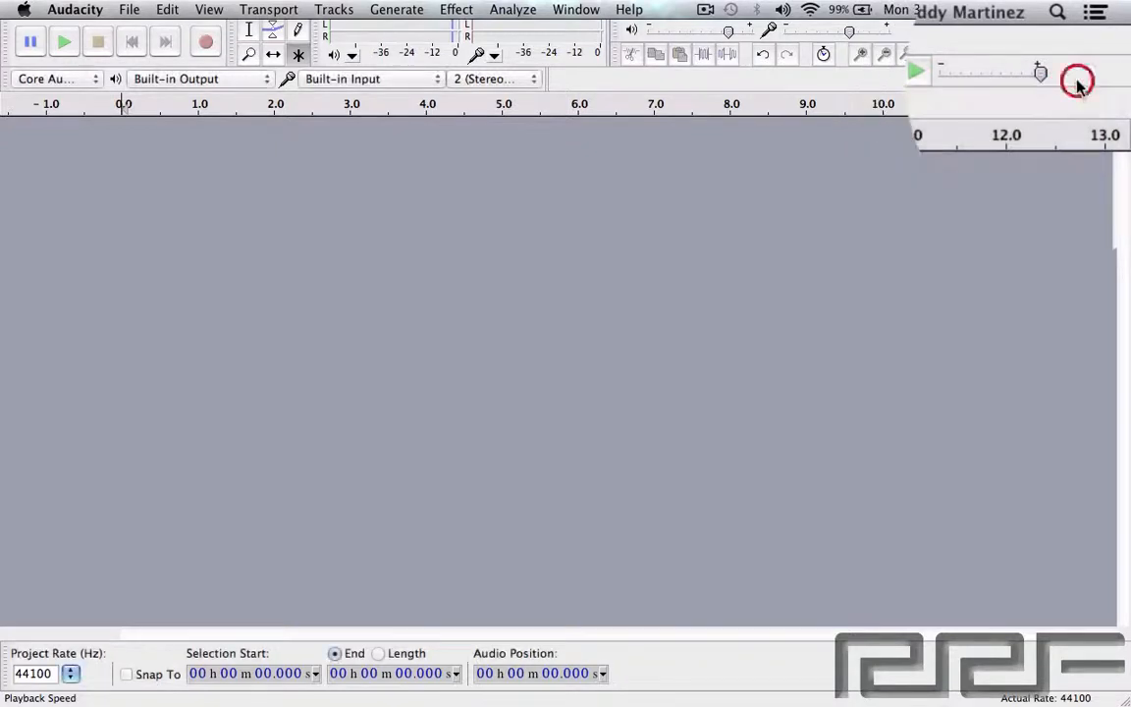
pyautogui.moveTo(1077, 78); pyautogui.dragTo(1041, 78)
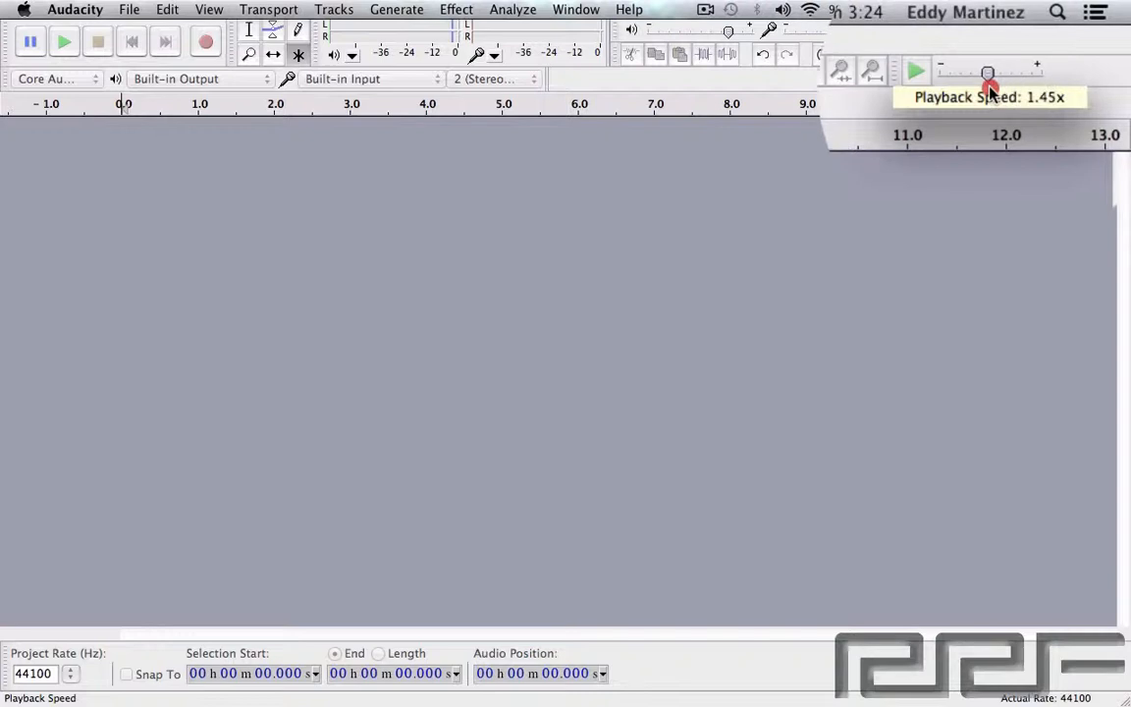
pyautogui.moveTo(989, 74); pyautogui.dragTo(965, 74)
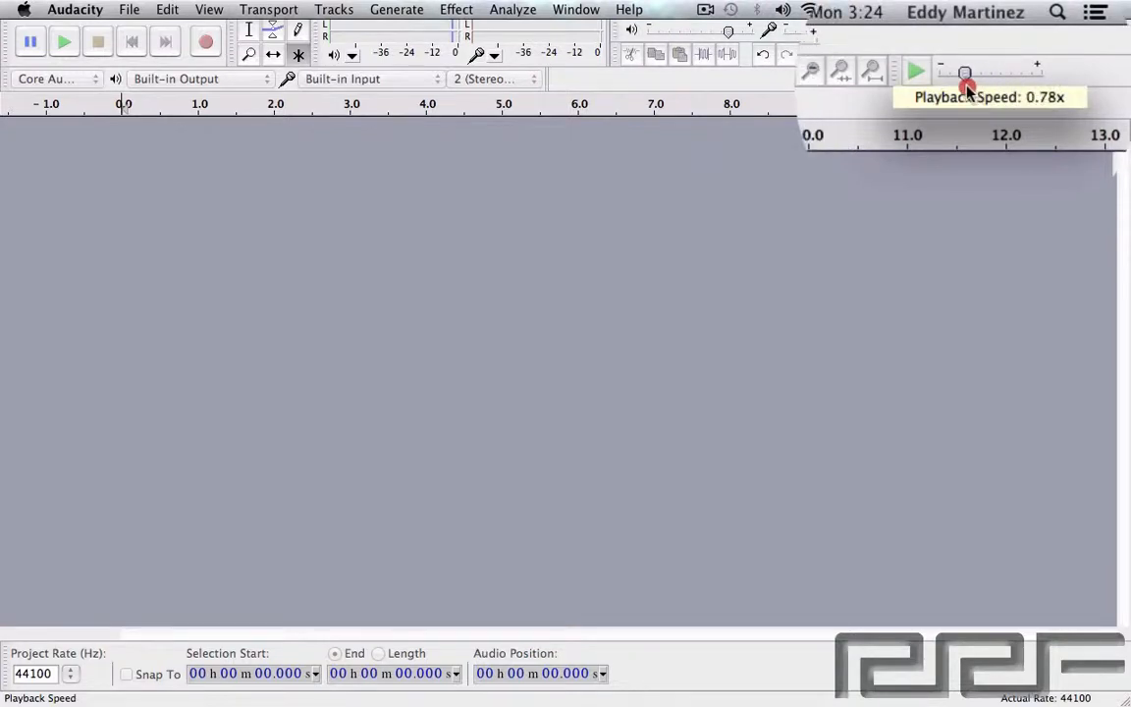
pyautogui.moveTo(966, 74); pyautogui.dragTo(959, 75)
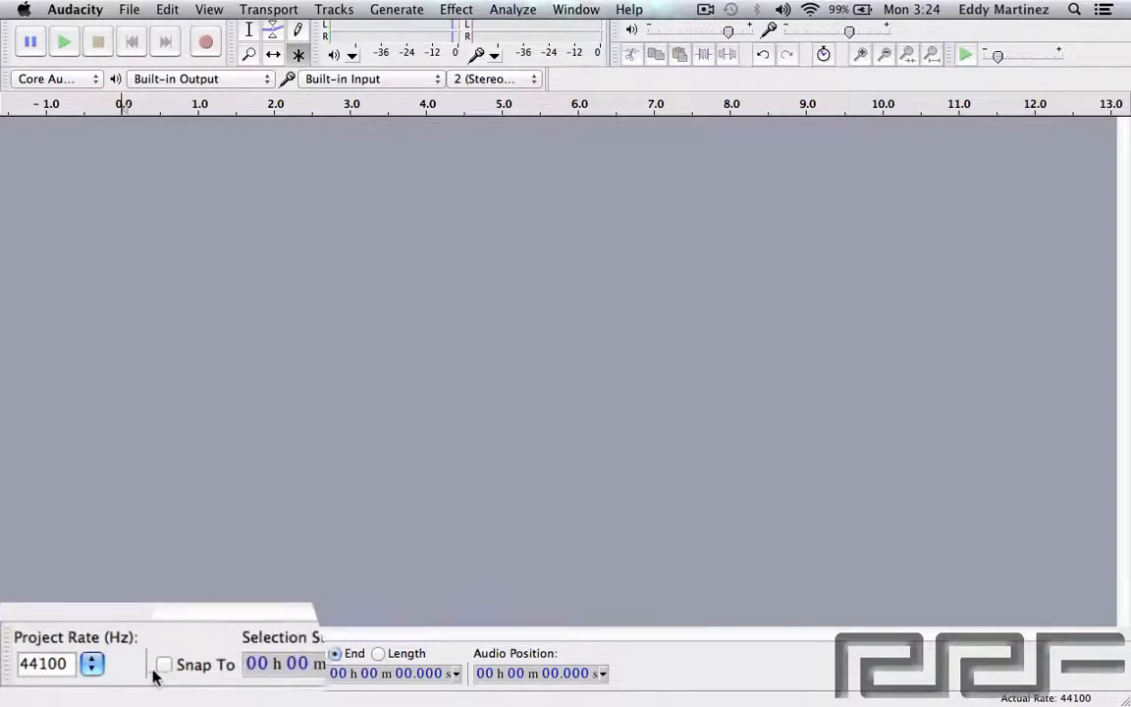
pyautogui.click(92, 664)
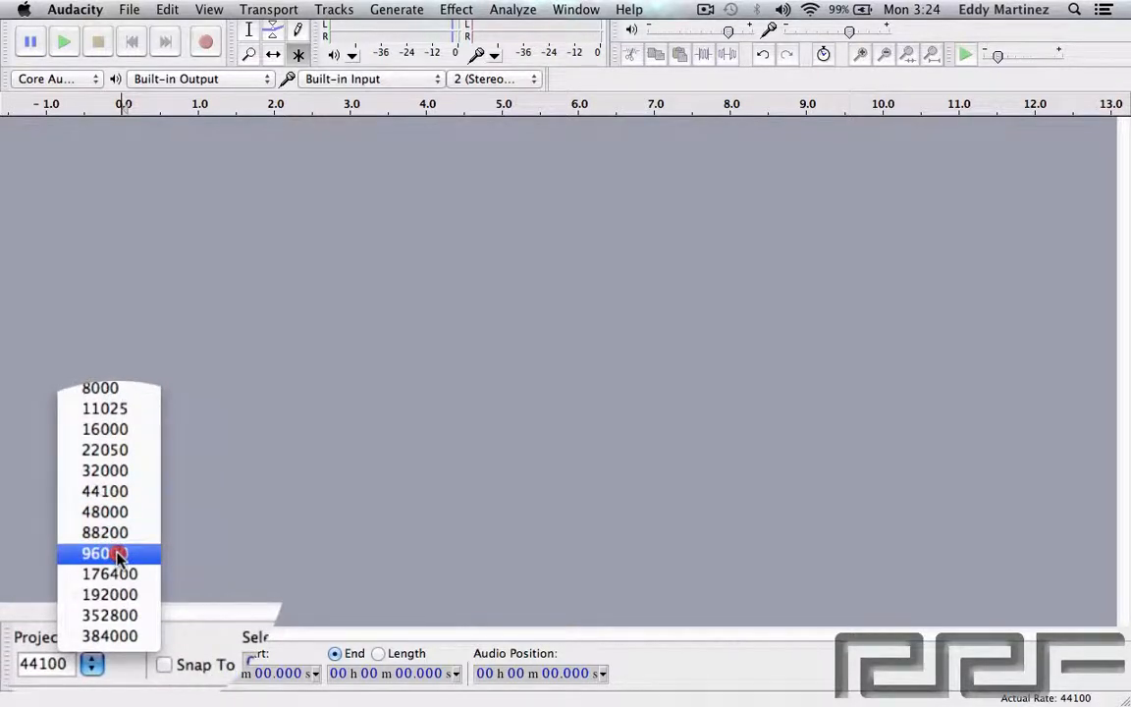
pyautogui.click(106, 554)
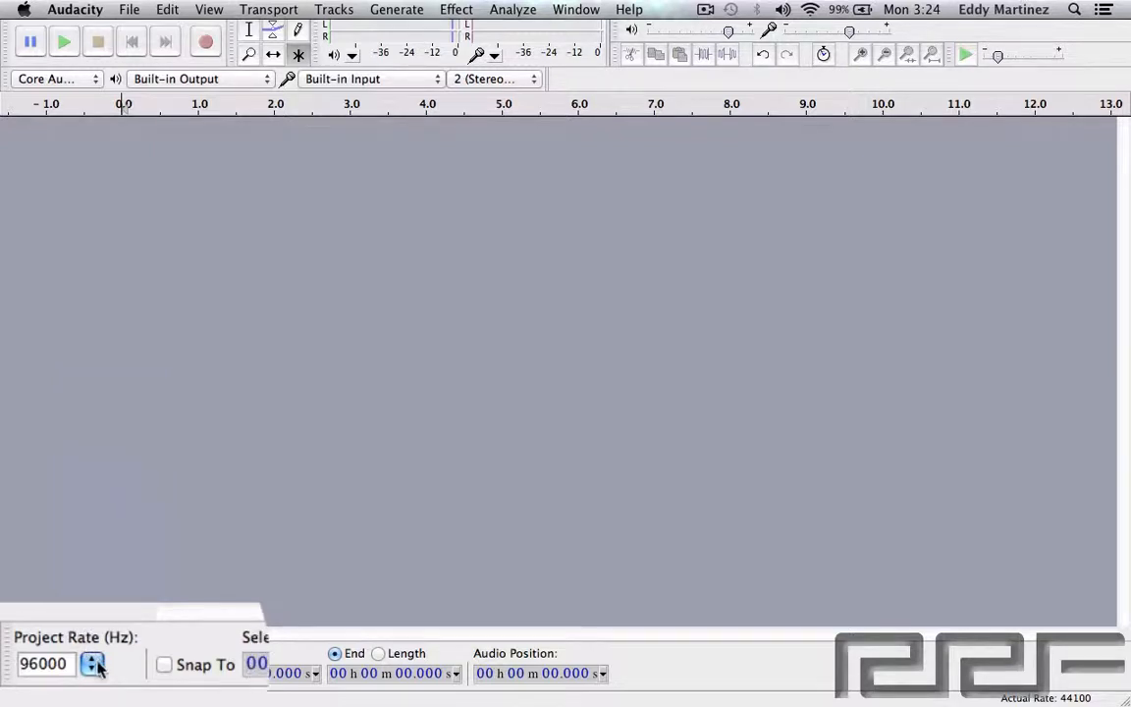
pyautogui.click(94, 663)
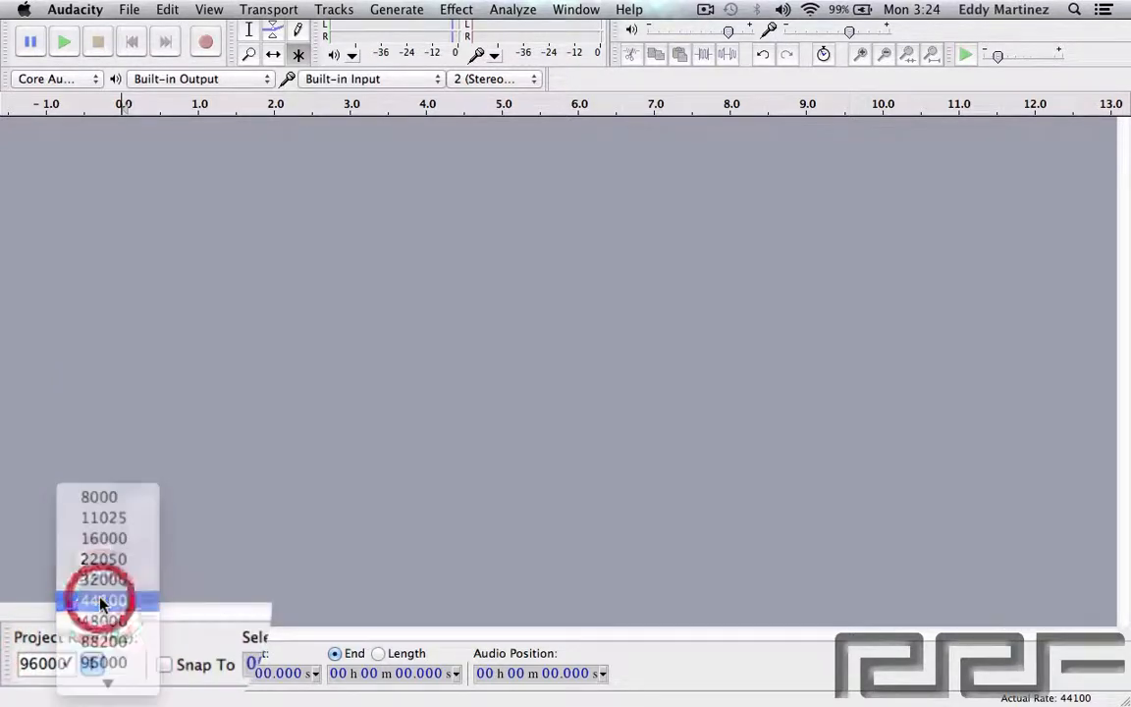
pyautogui.click(102, 601)
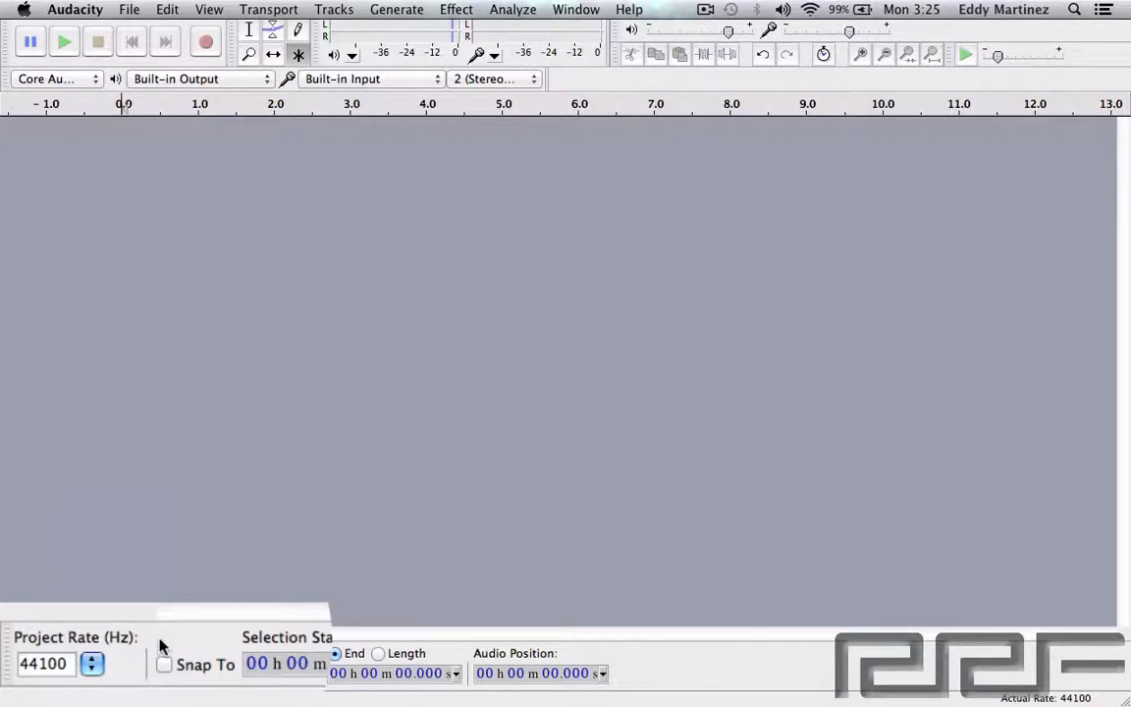
pyautogui.click(165, 664)
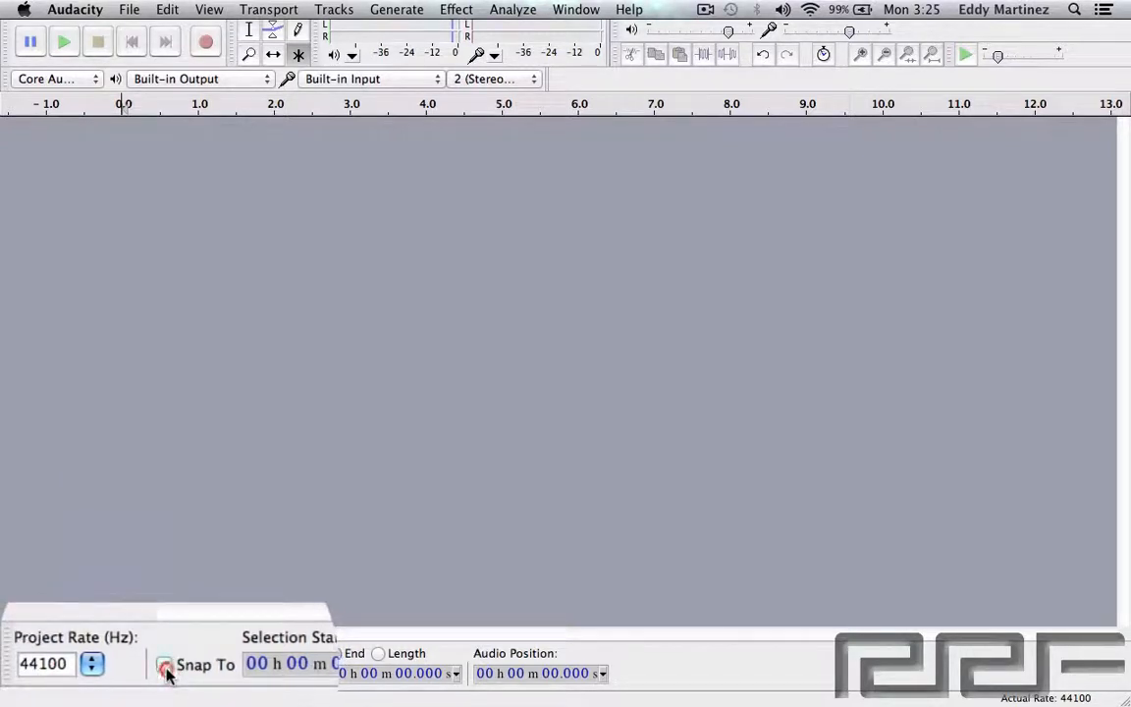
pyautogui.click(165, 664)
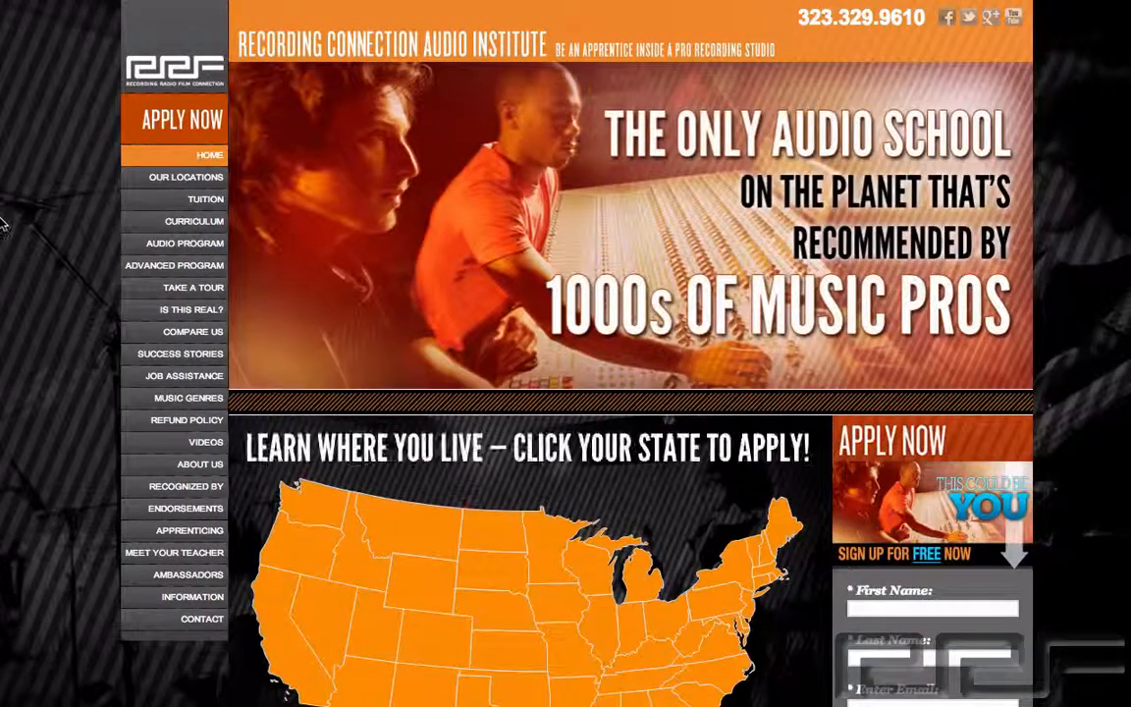
# Visit the free studio tour sign-up page, then the Success Stories page.
pyautogui.scroll(-3)
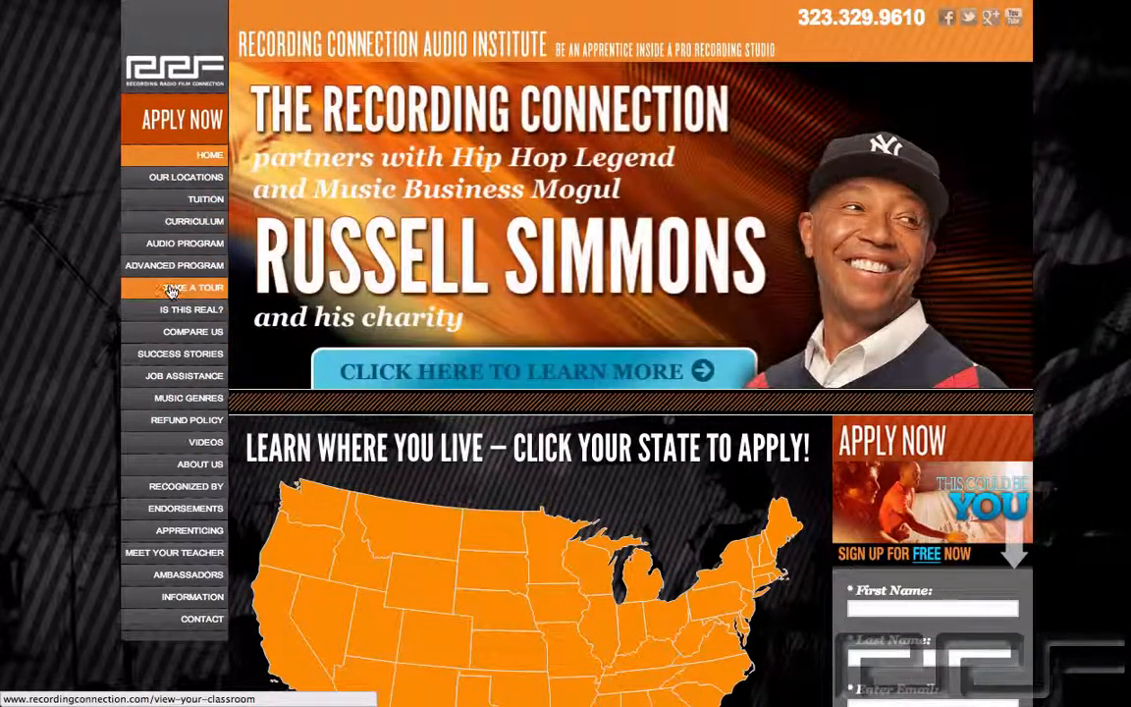
pyautogui.click(173, 286)
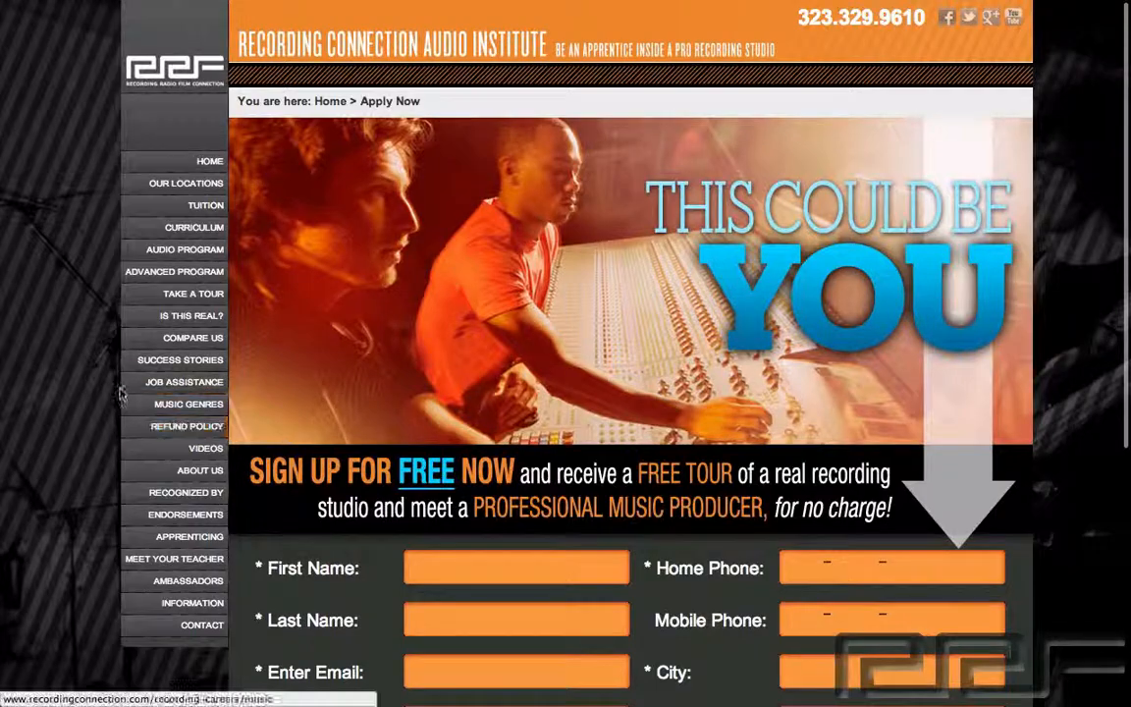
pyautogui.click(180, 359)
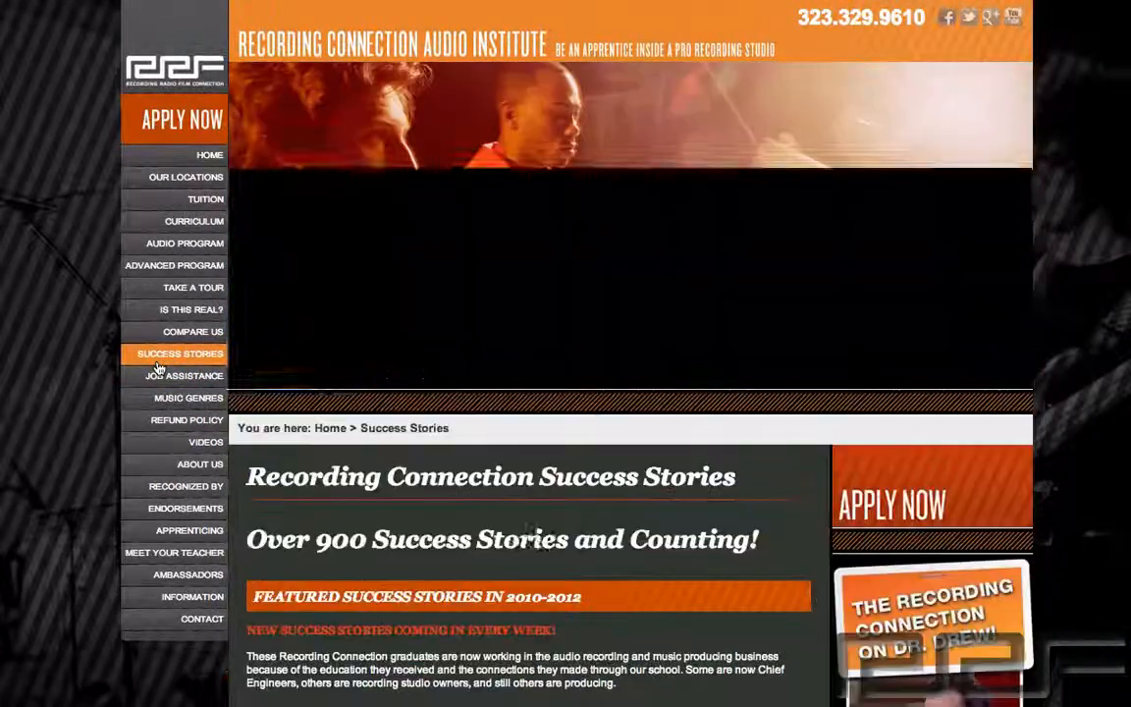